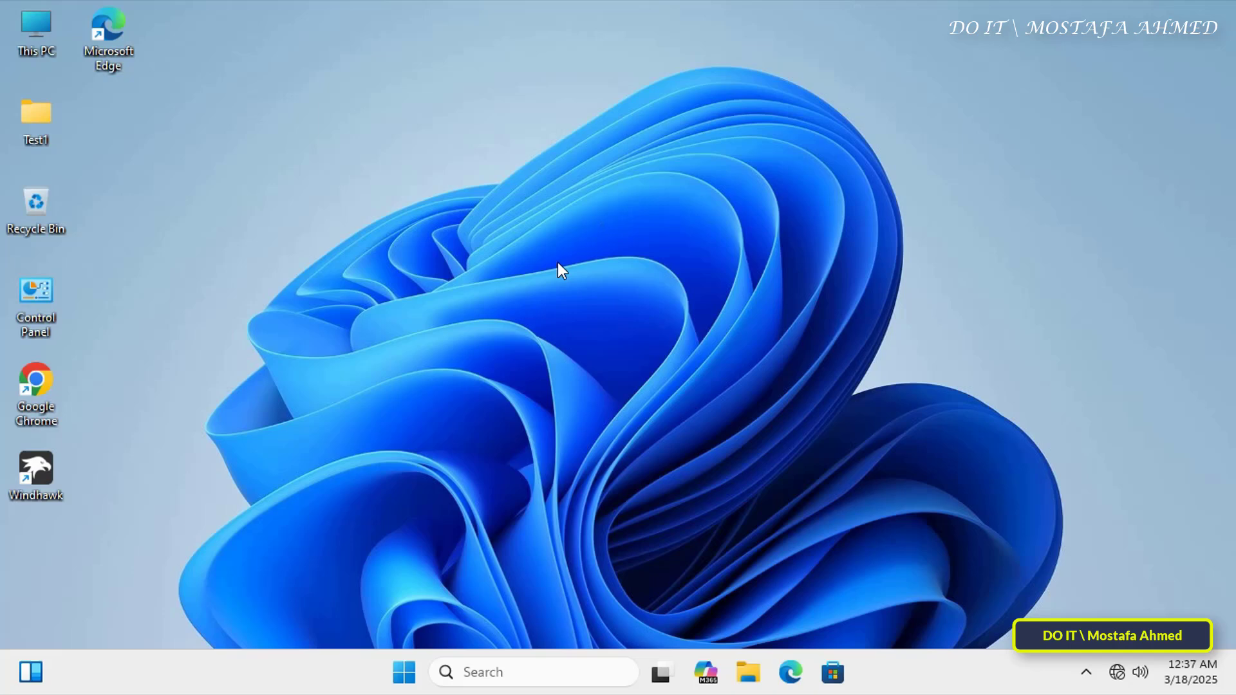
mouse_move(36, 27)
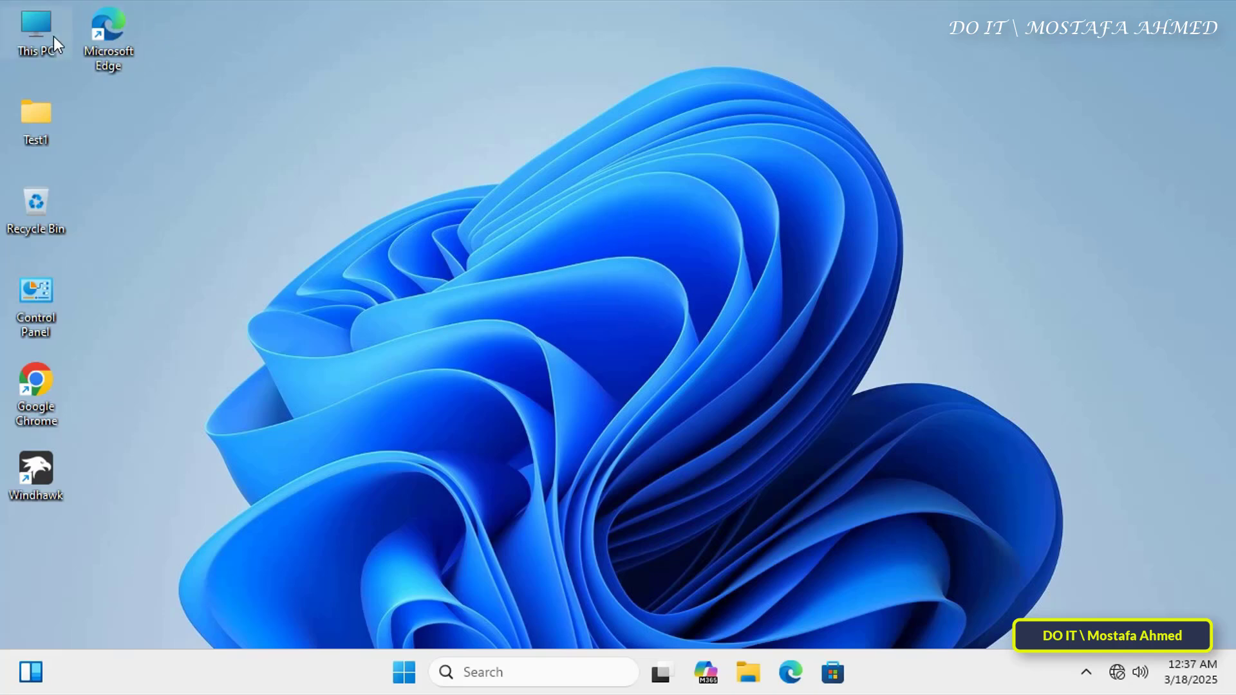
Reach the local Groups list in Computer Management from This PC > Manage.
right_click(36, 36)
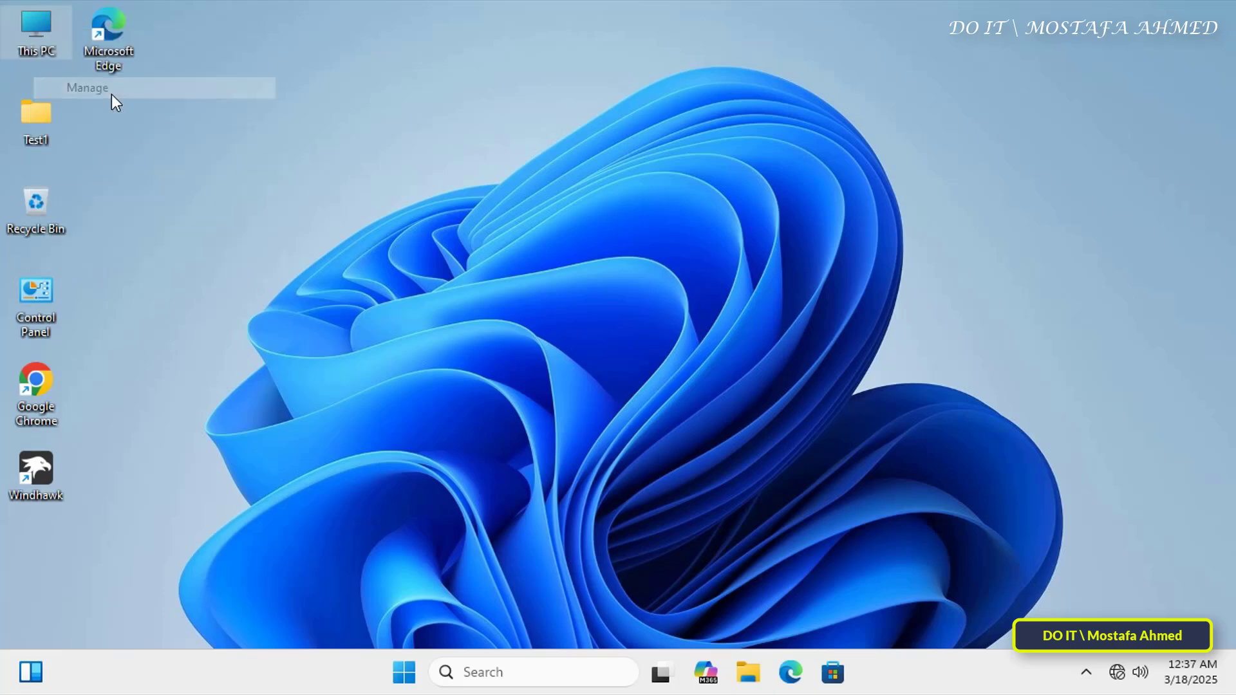
click(86, 88)
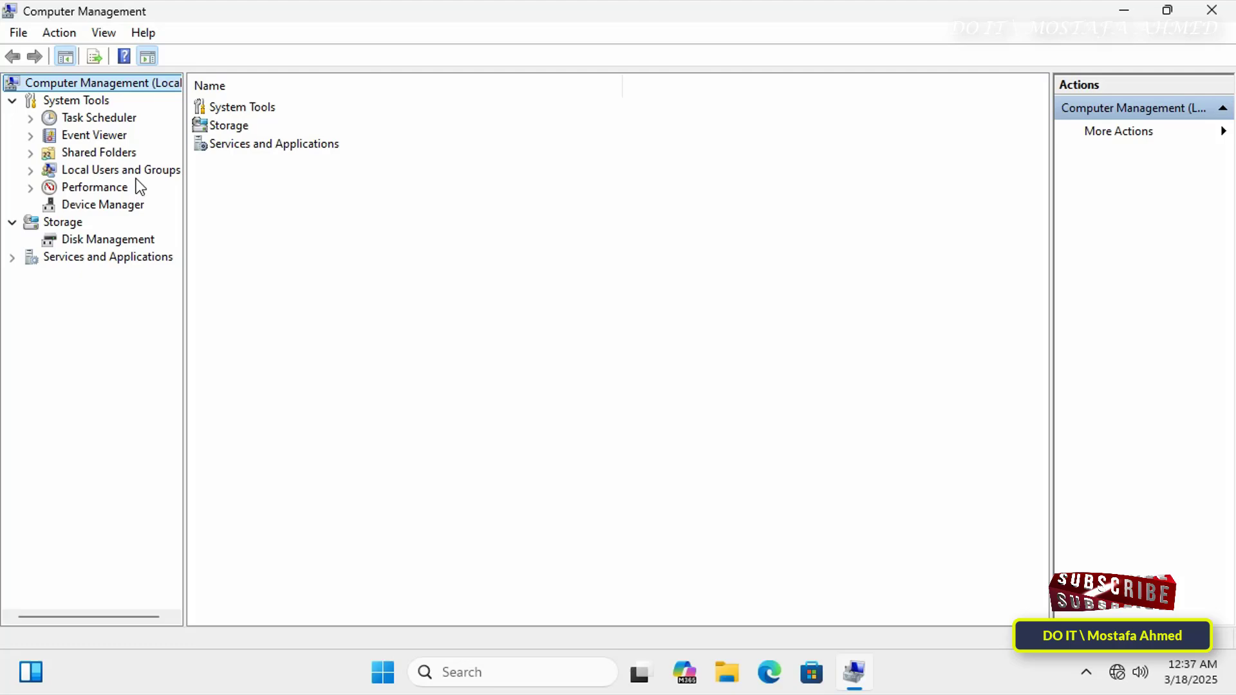
click(123, 170)
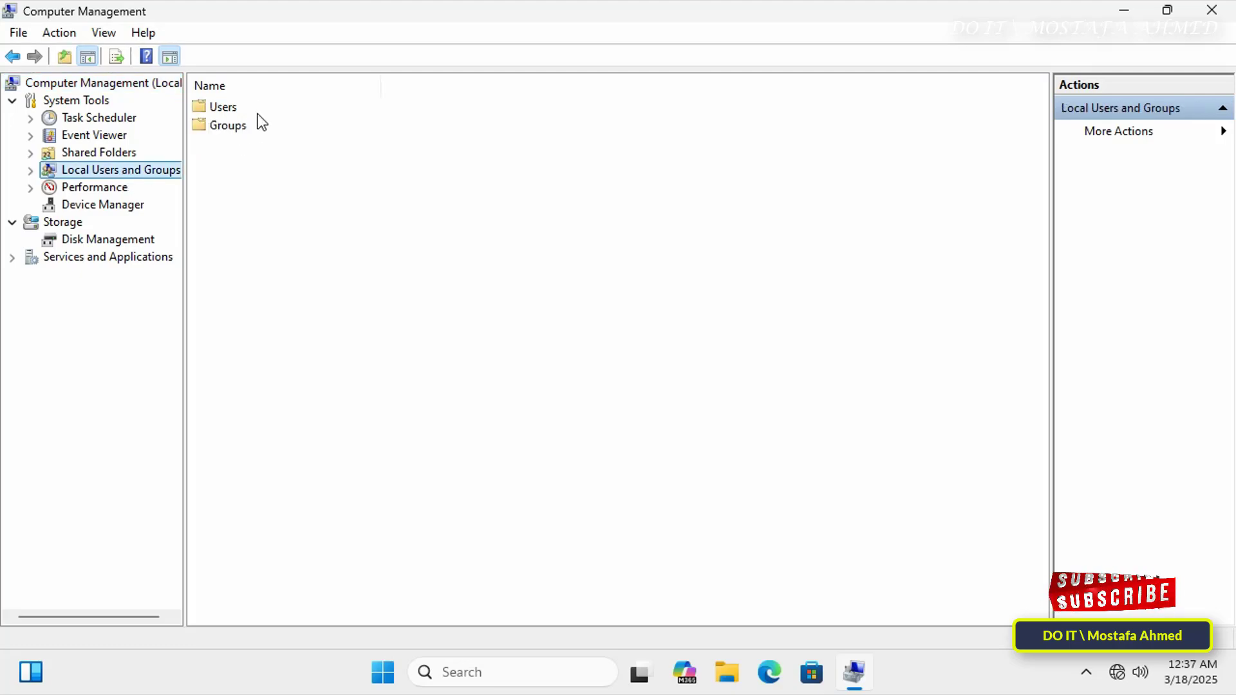
click(228, 125)
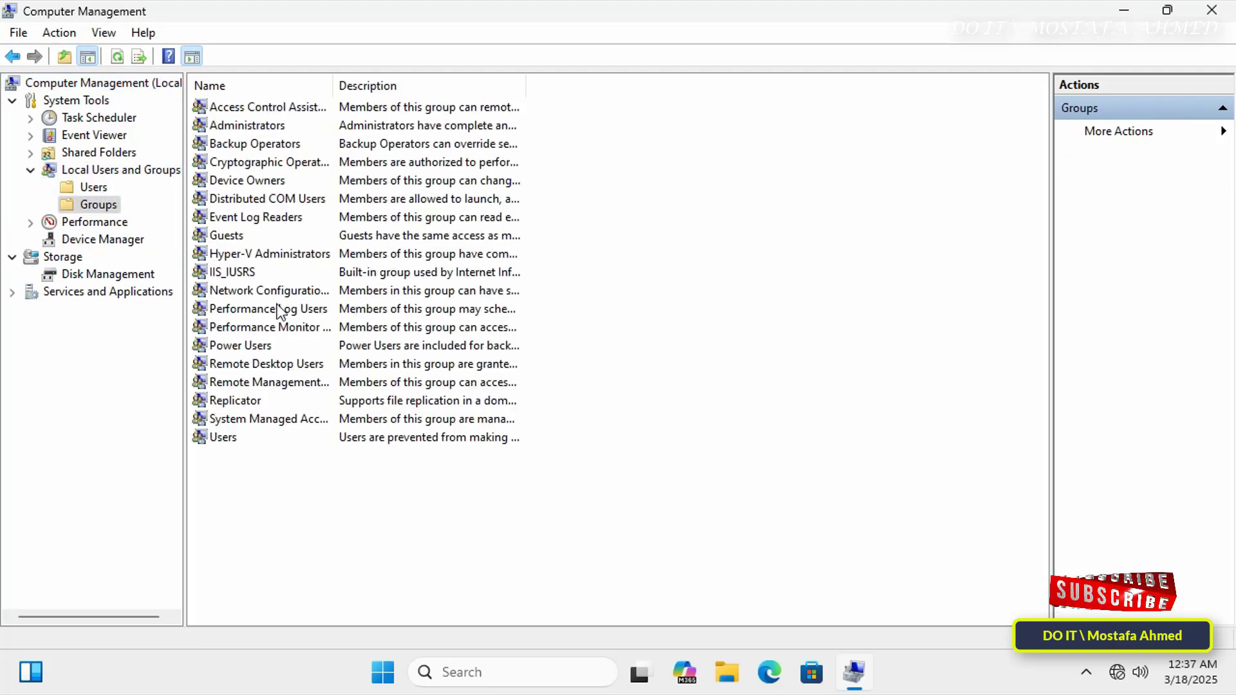
Attempt to view Remote Desktop Users, dismiss the Access is denied error and close the console.
click(267, 364)
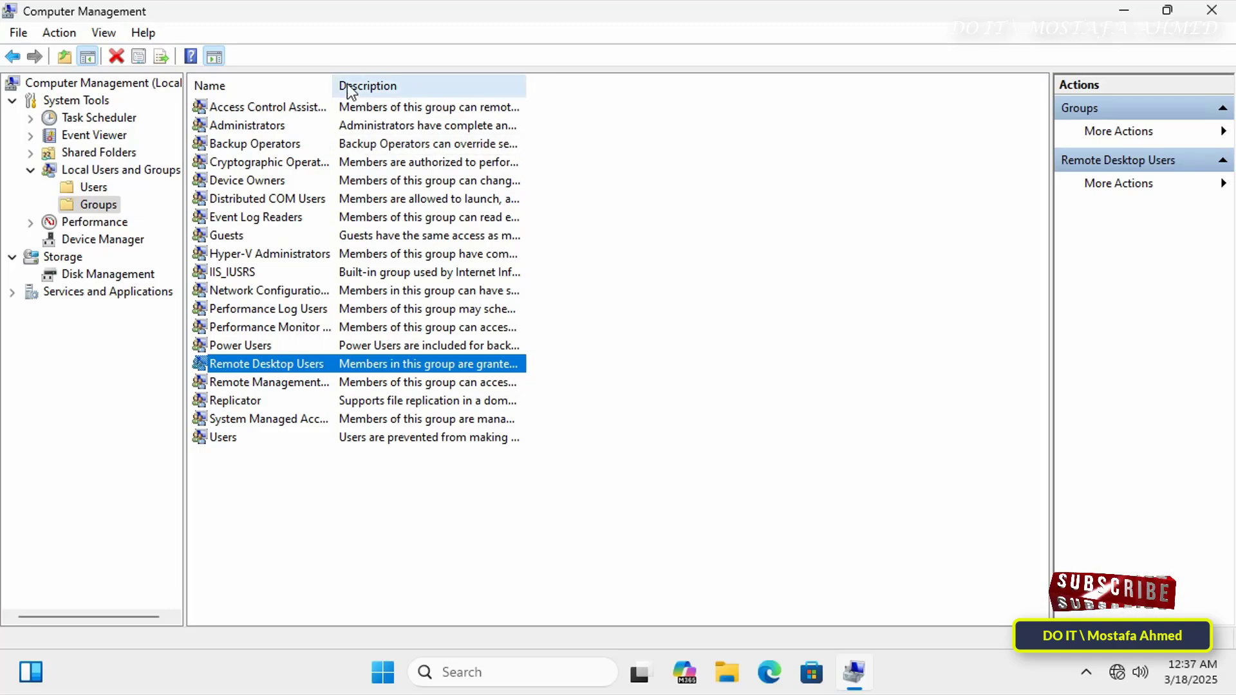
drag(329, 85, 442, 85)
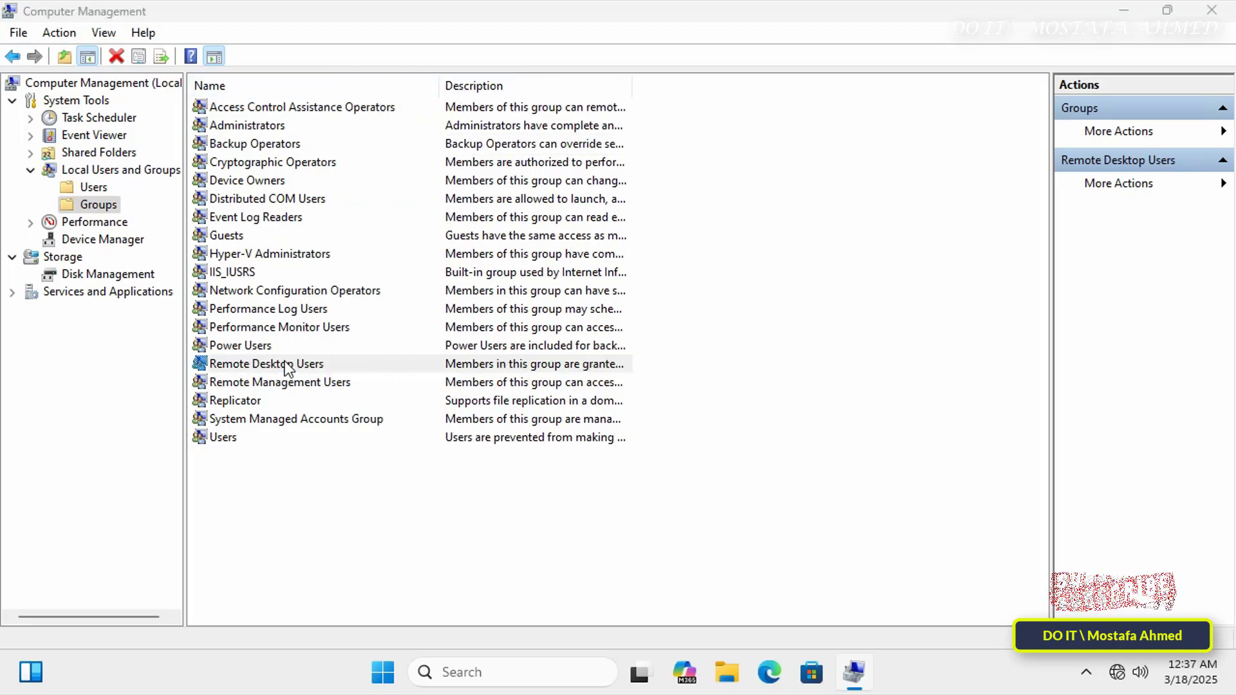
double_click(265, 364)
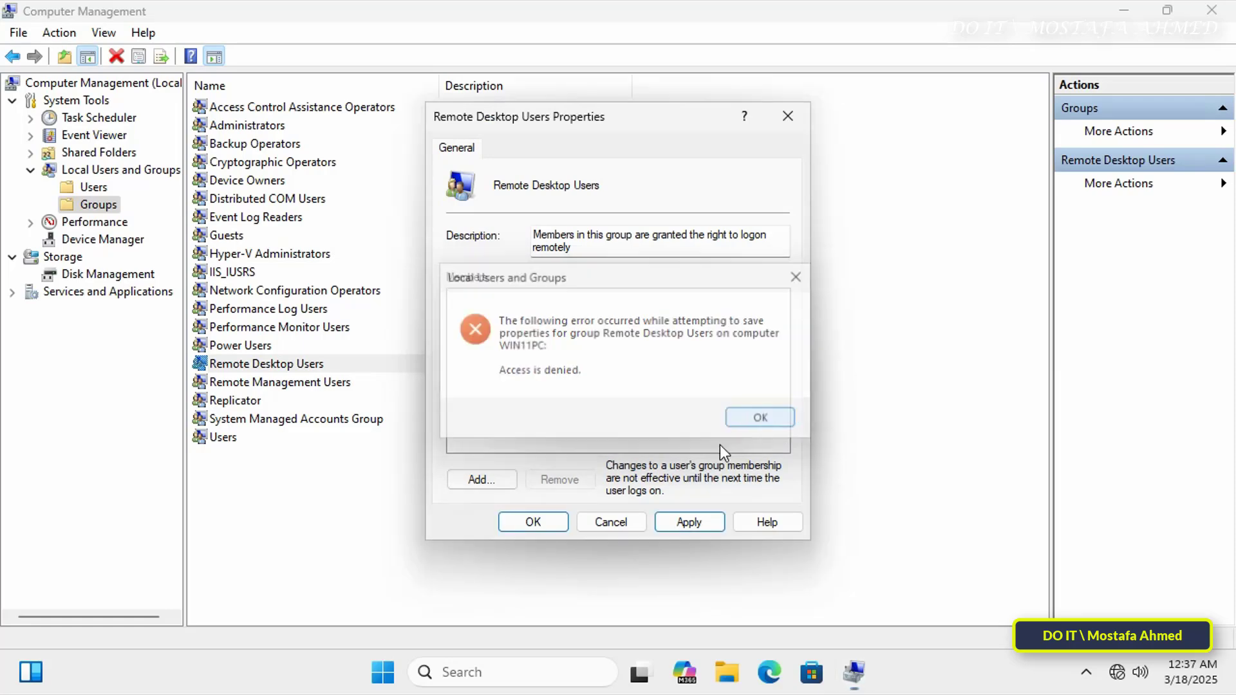
click(758, 417)
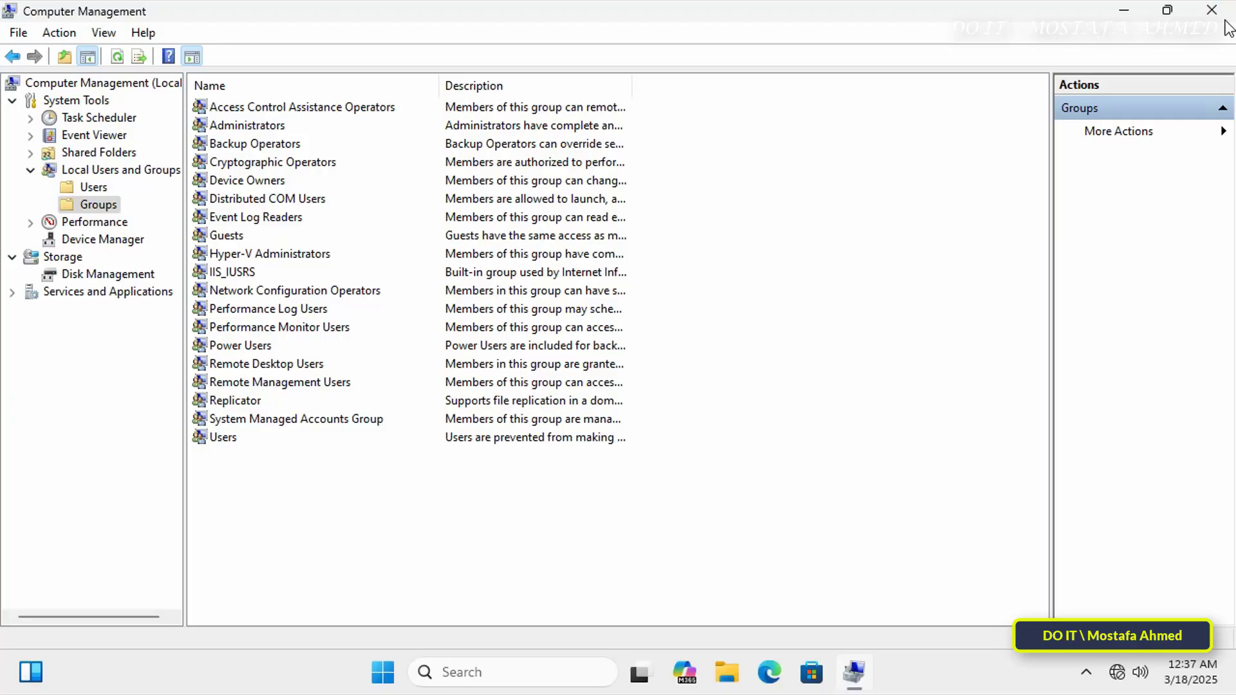
click(1213, 10)
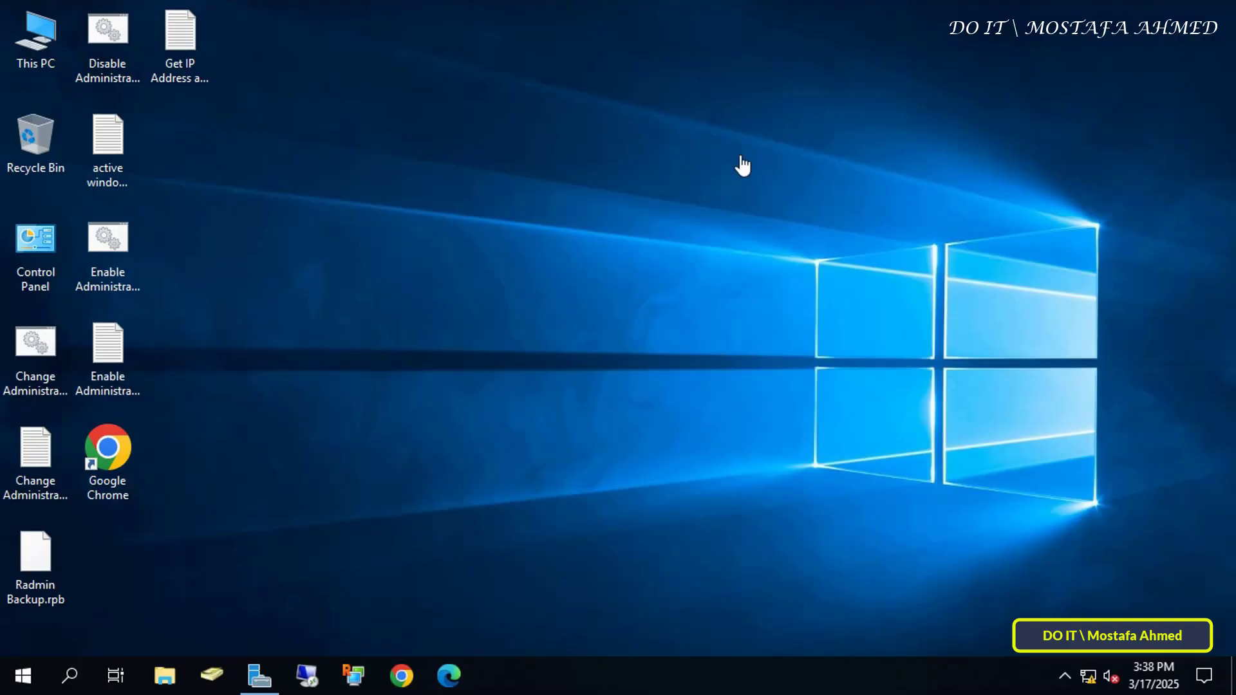
Launch Group Policy Management from the Server Manager Tools menu.
click(259, 677)
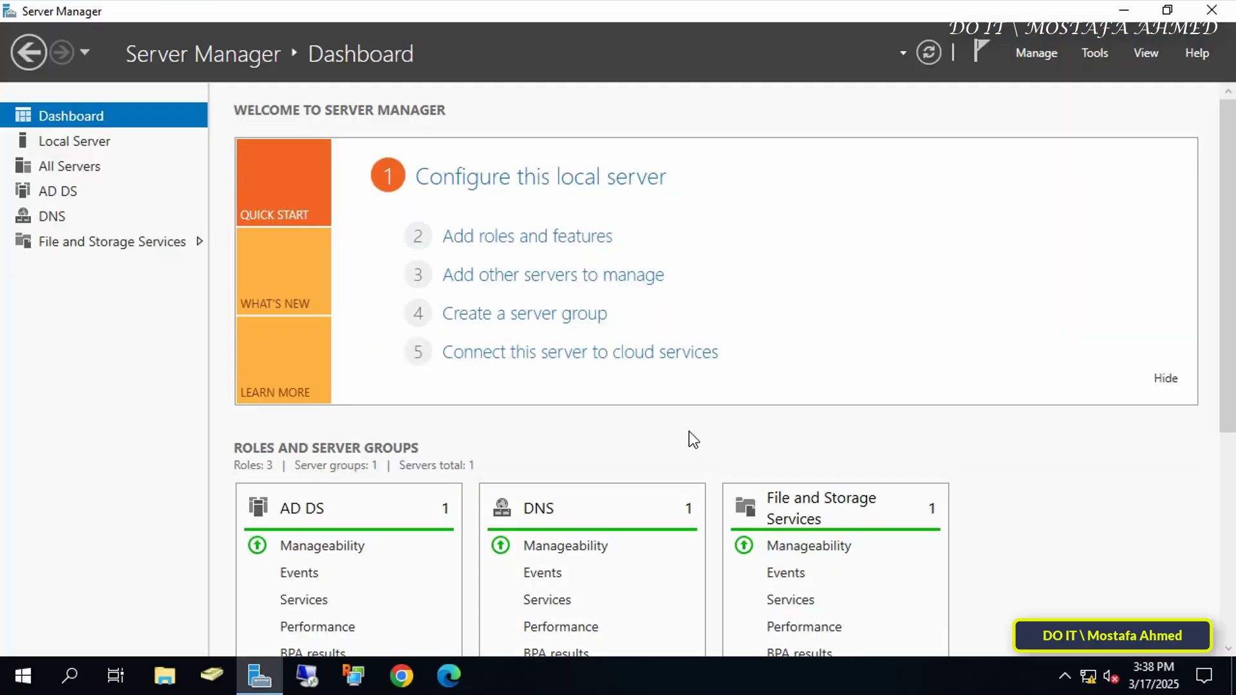
click(1095, 53)
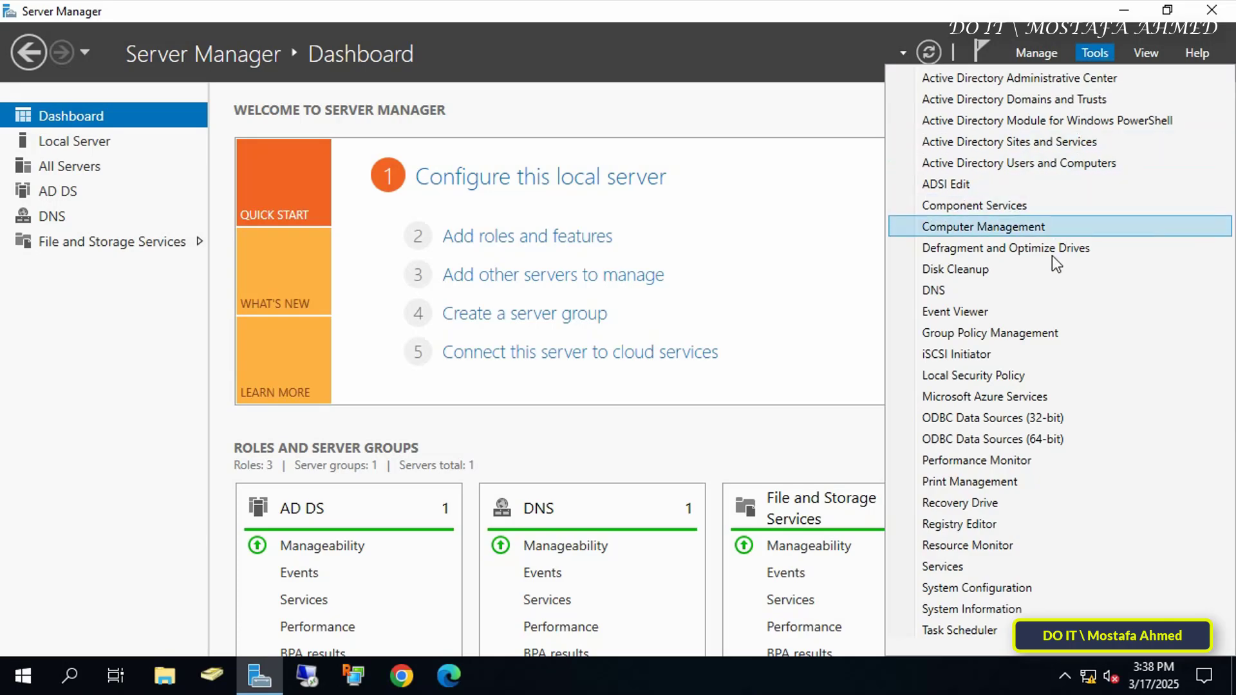
click(991, 332)
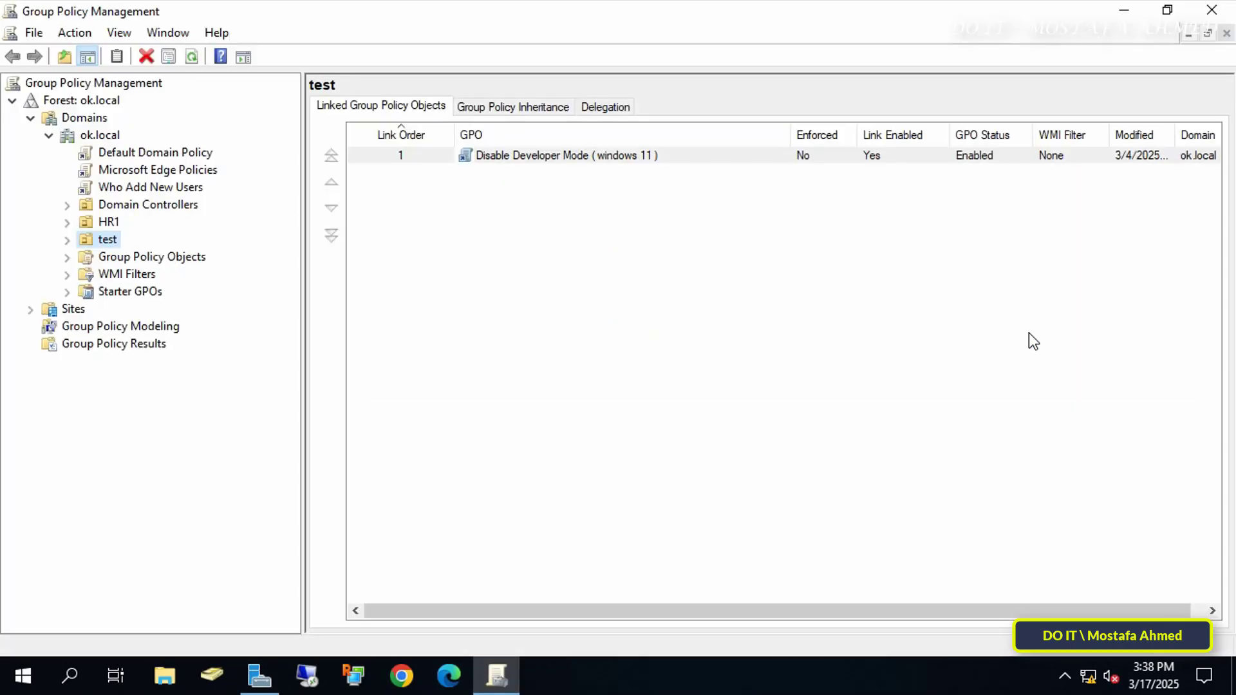
click(513, 264)
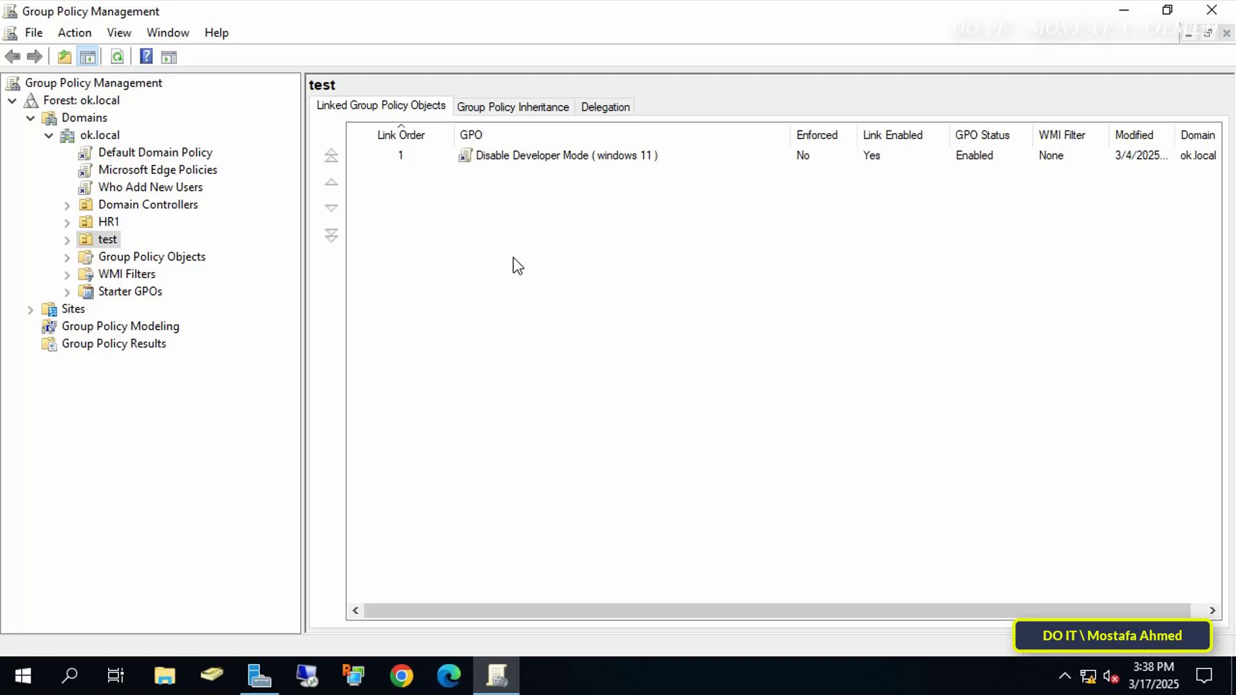
Create a GPO named Remove Remote Users linked to the test OU.
right_click(107, 239)
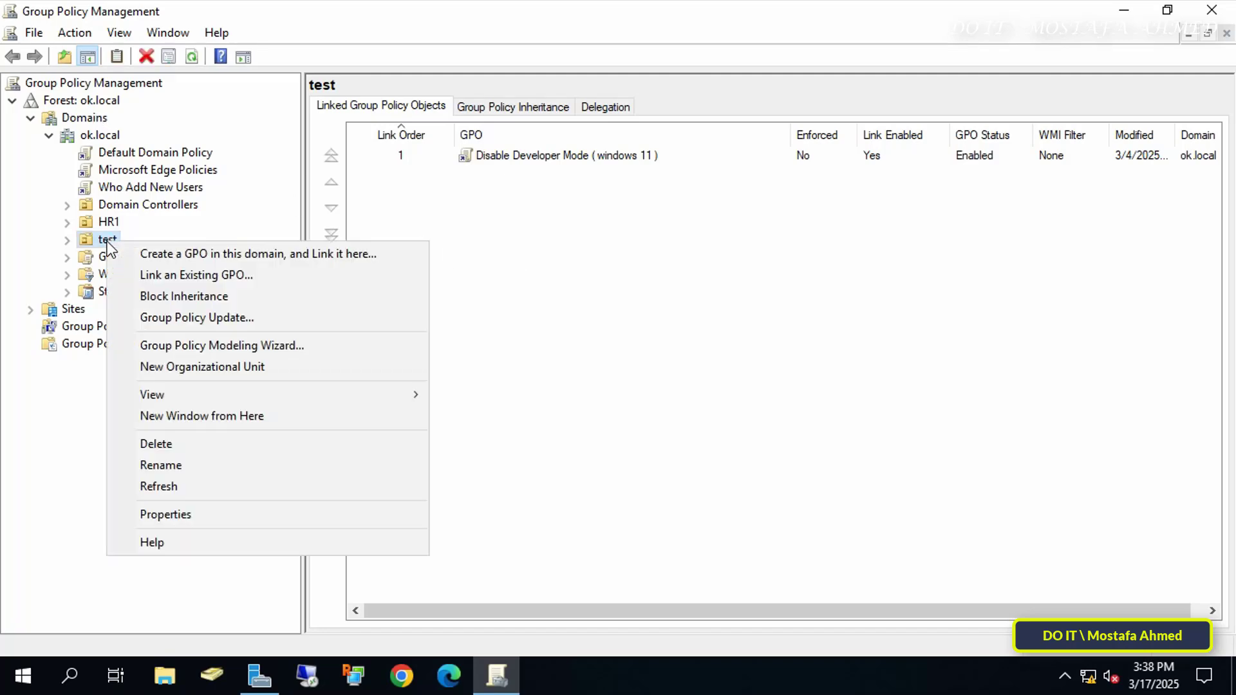
mouse_move(258, 254)
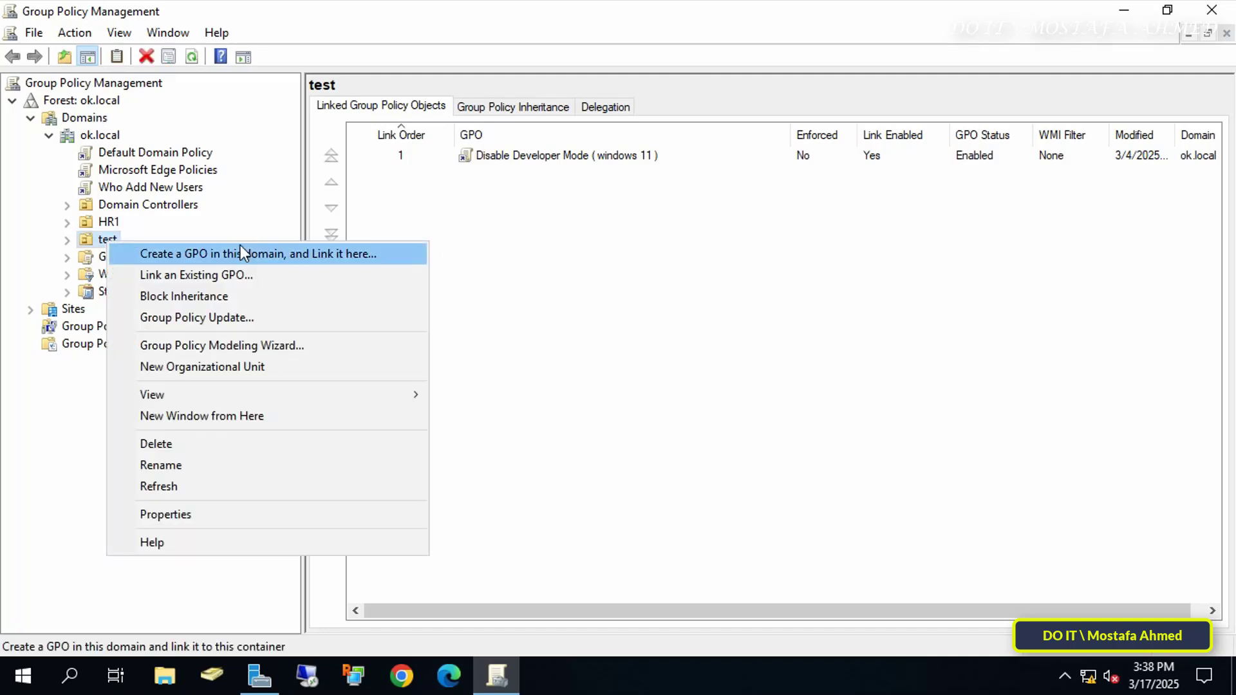
mouse_move(251, 257)
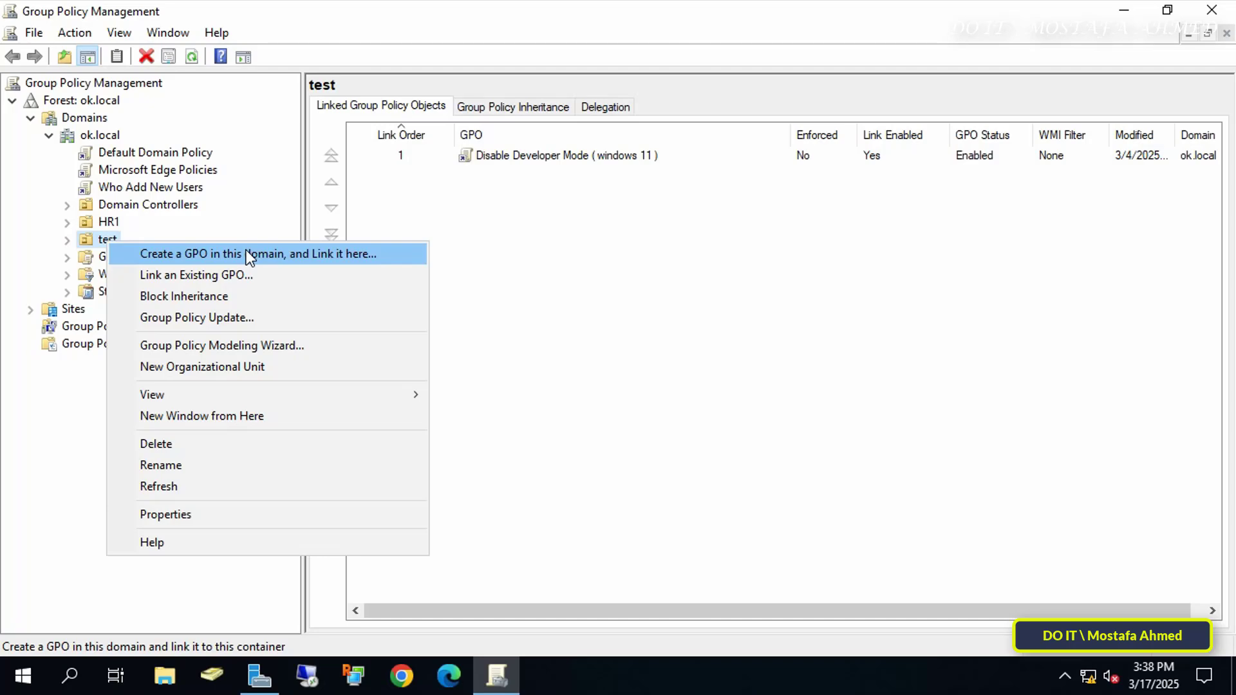
click(259, 254)
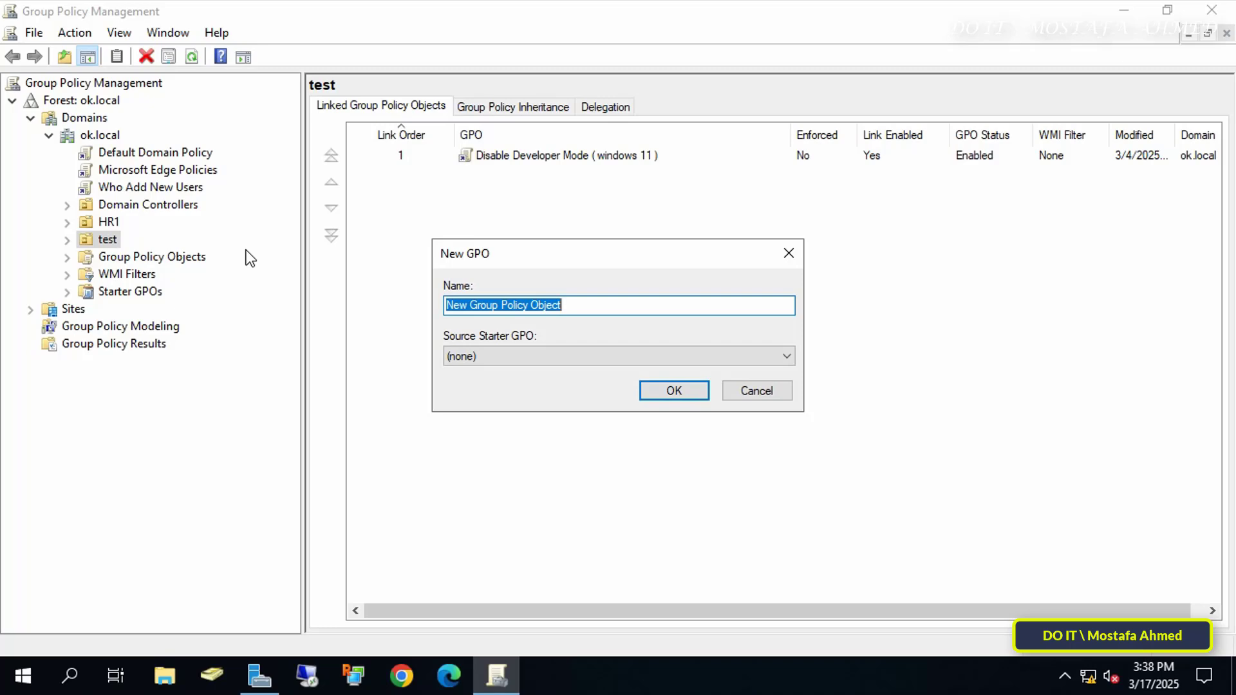
text(Remove)
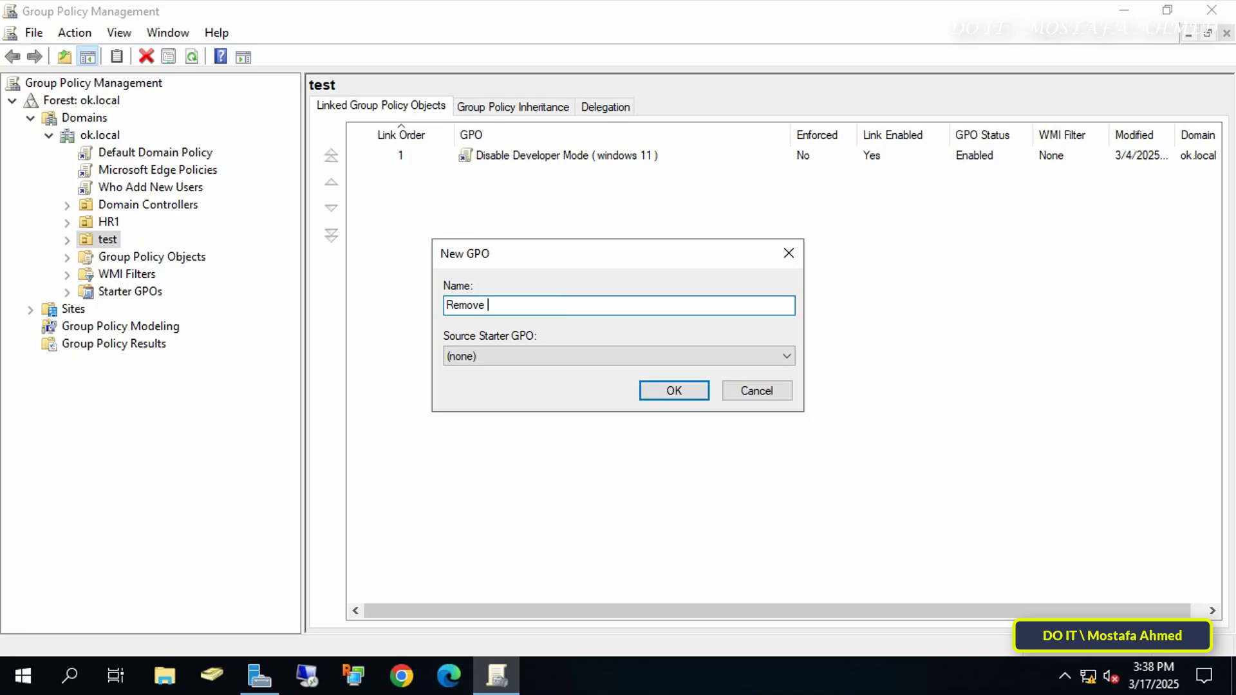
text(Rem)
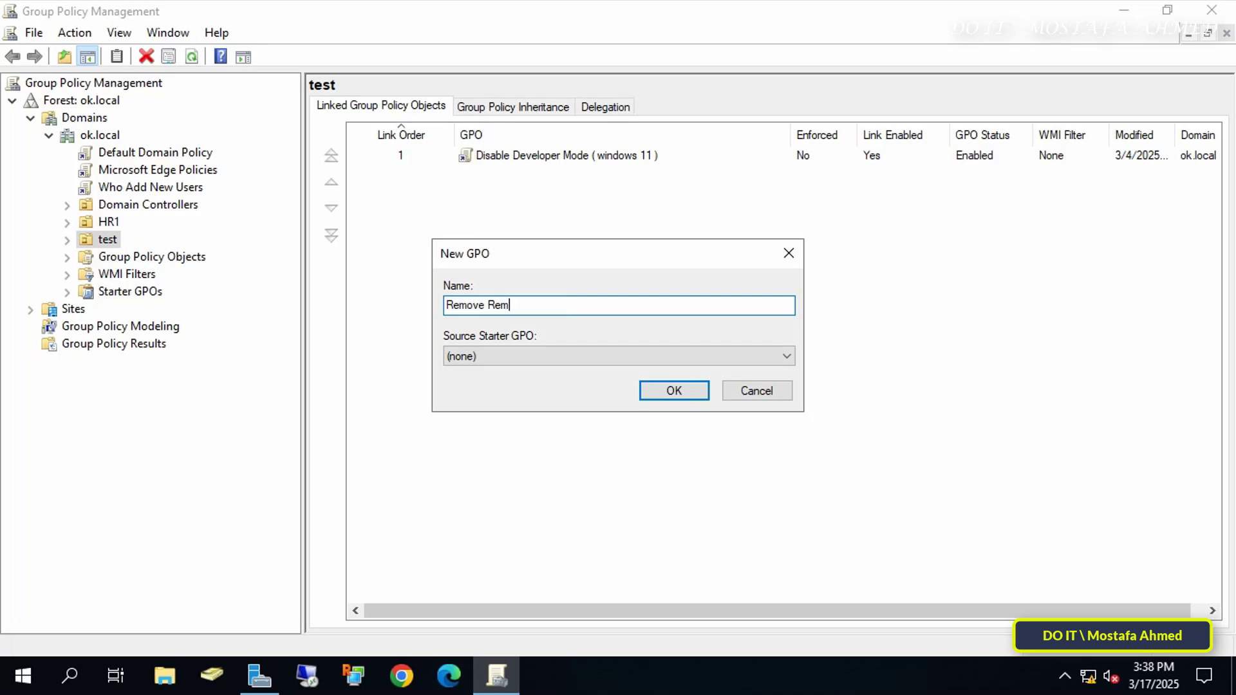
text(ote Users)
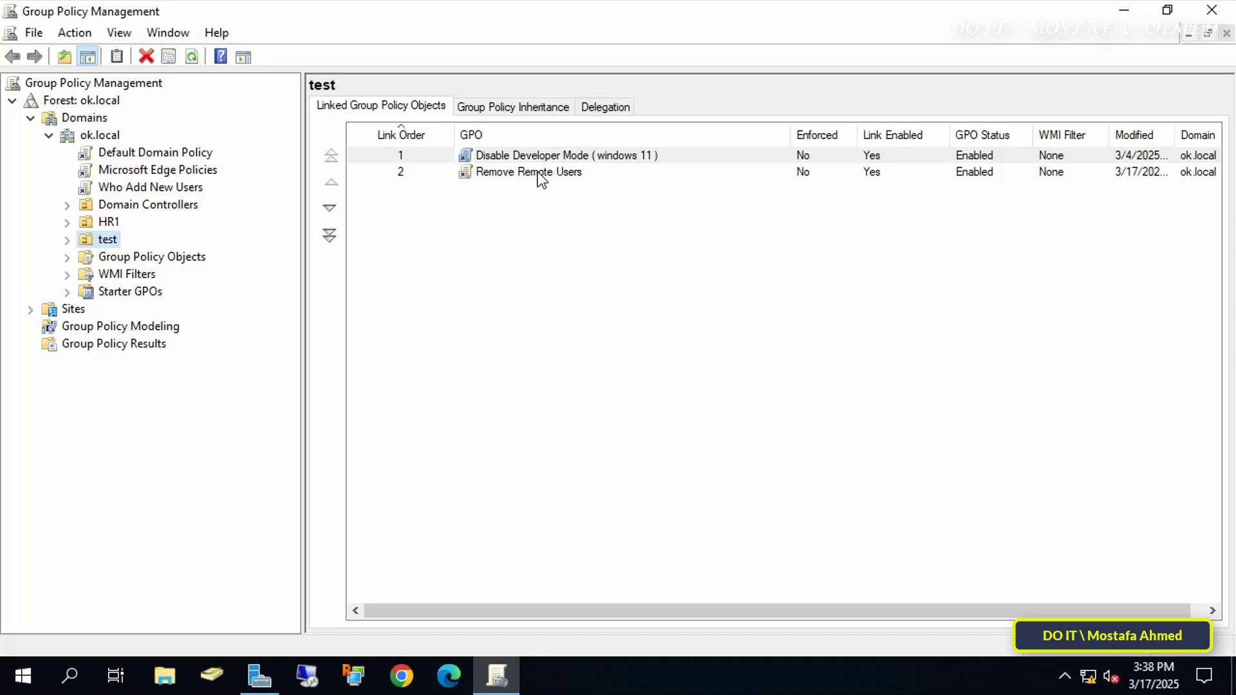
Edit the GPO and reach Local Users and Groups under Computer Configuration > Control Panel Settings.
right_click(528, 172)
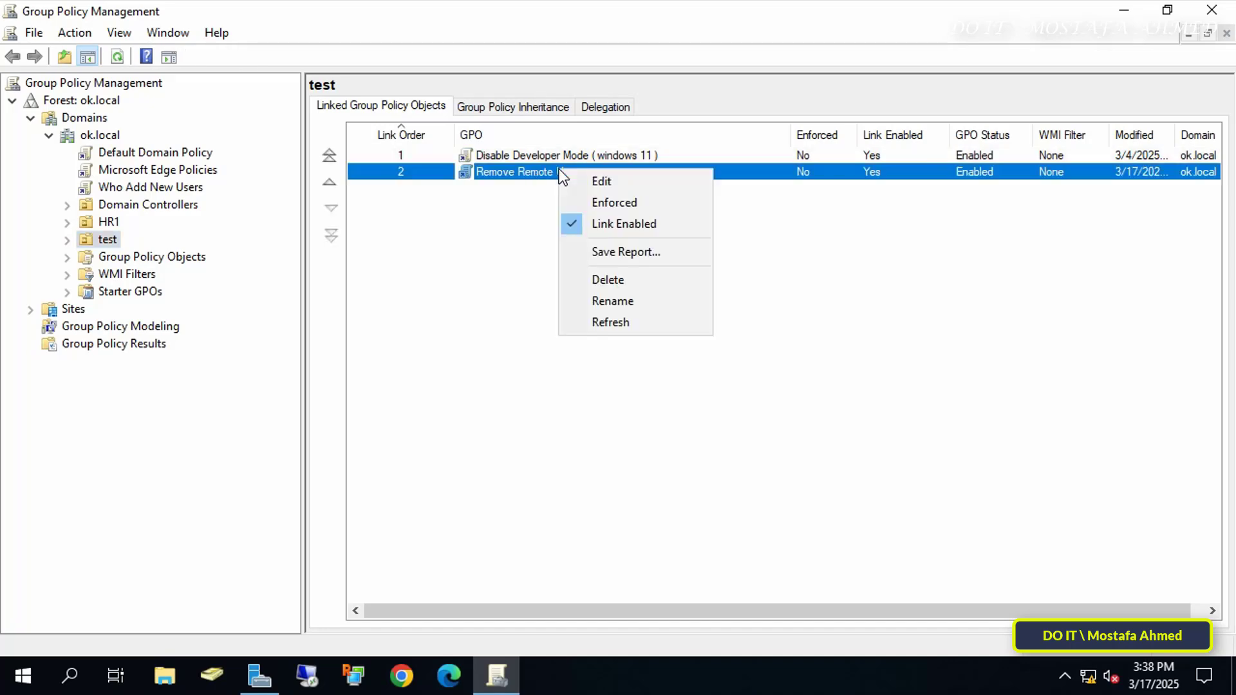
mouse_move(613, 187)
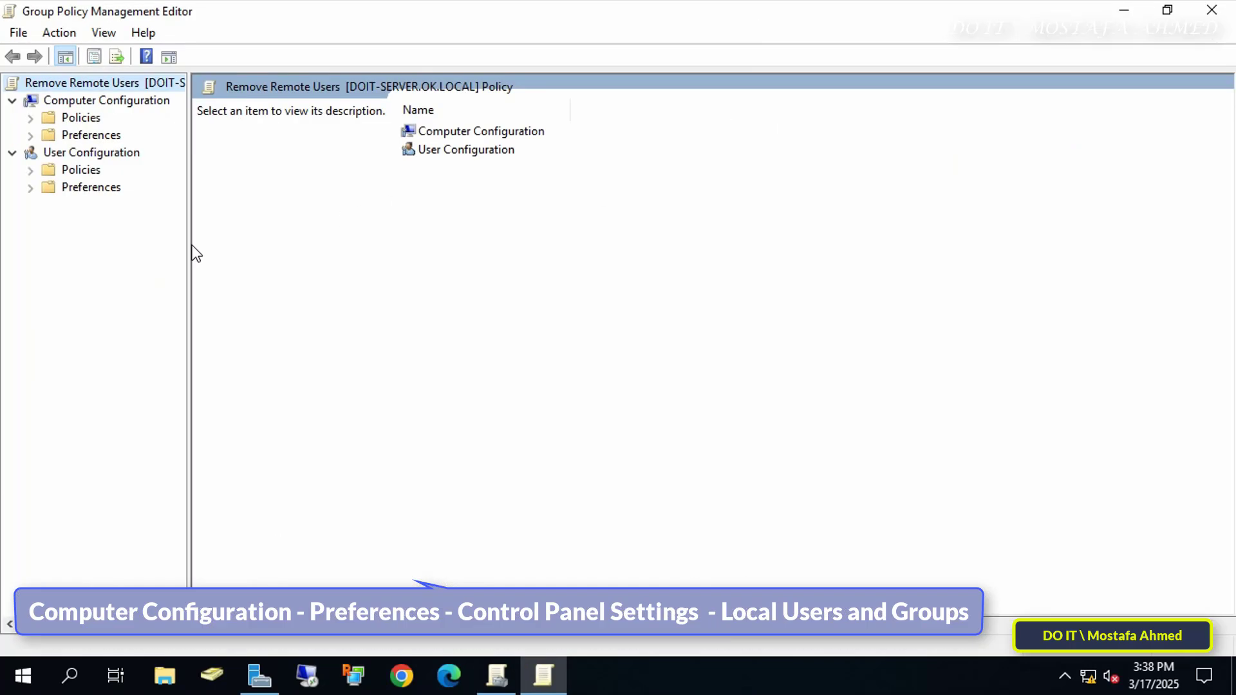
click(108, 100)
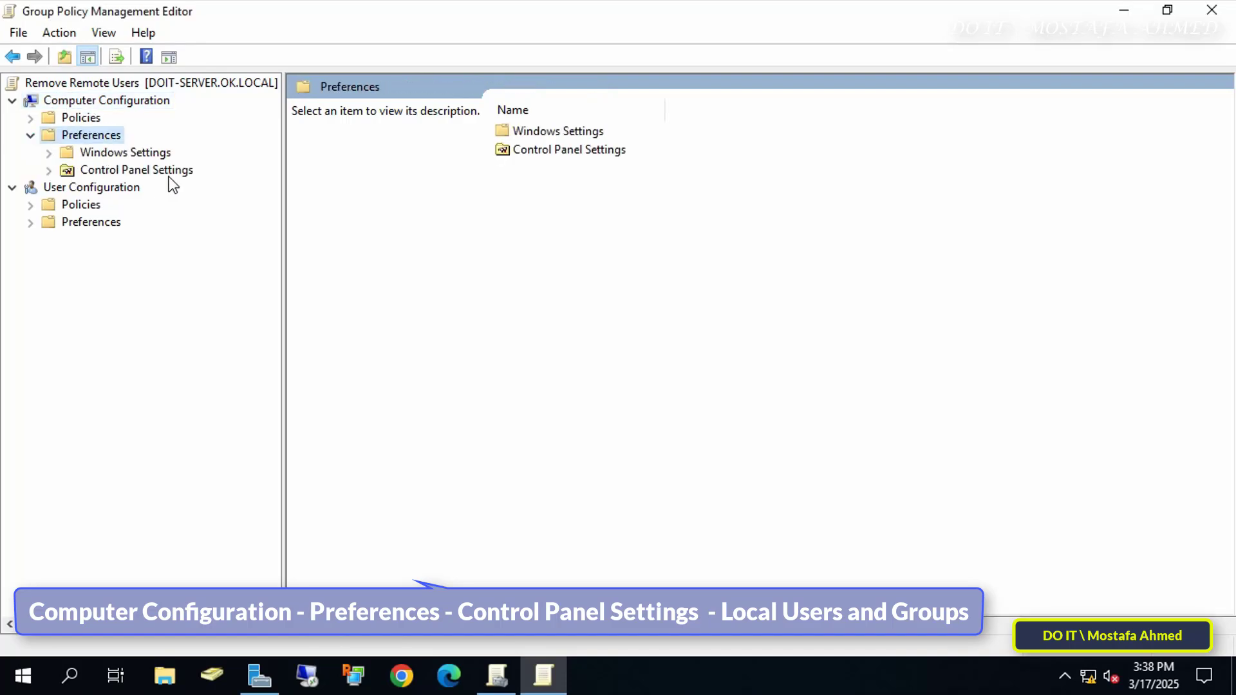
click(135, 170)
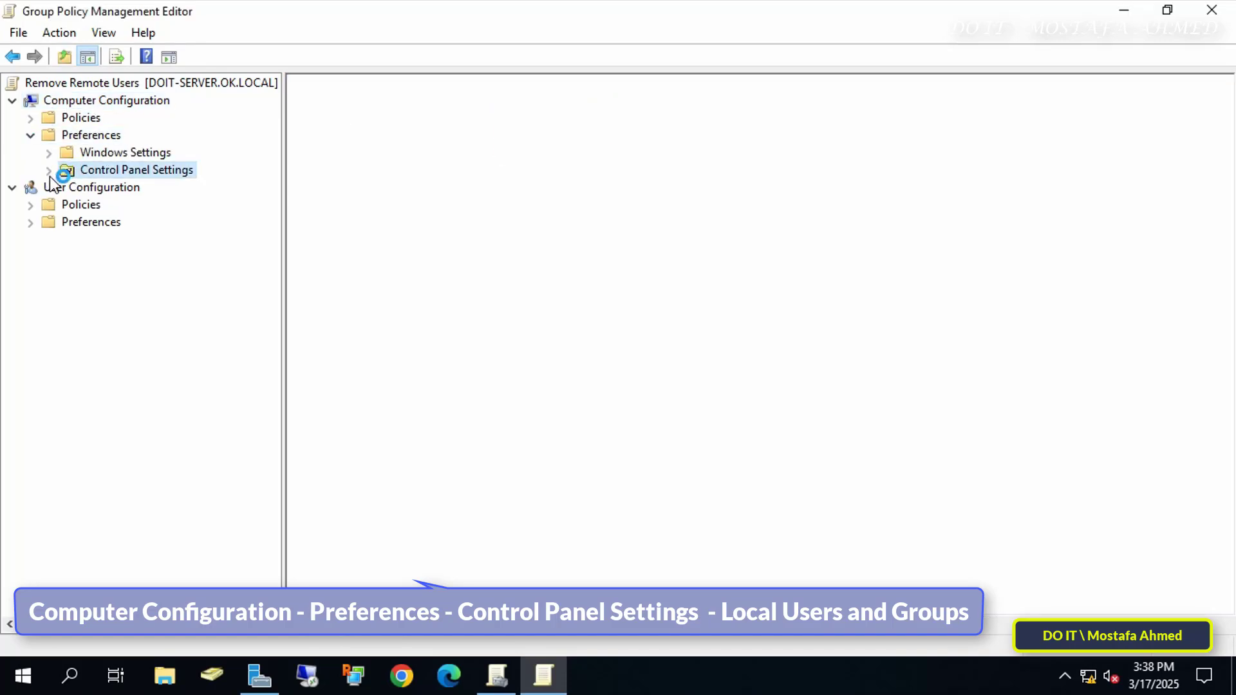
click(135, 170)
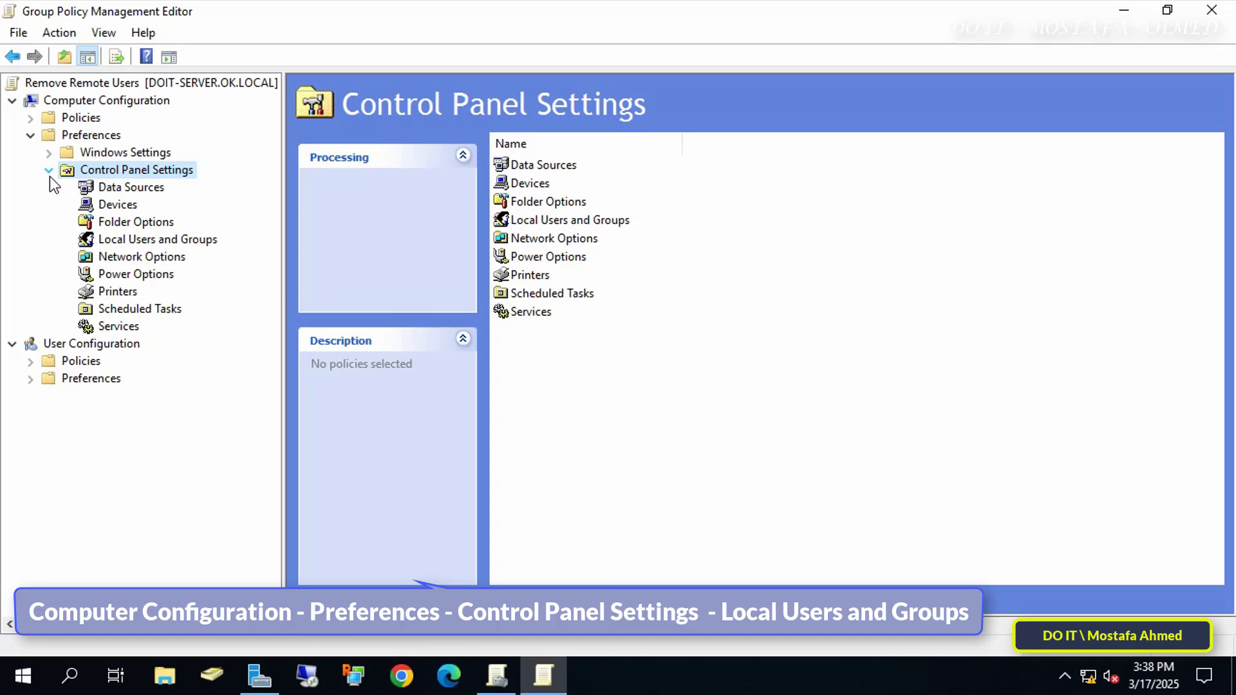
click(157, 240)
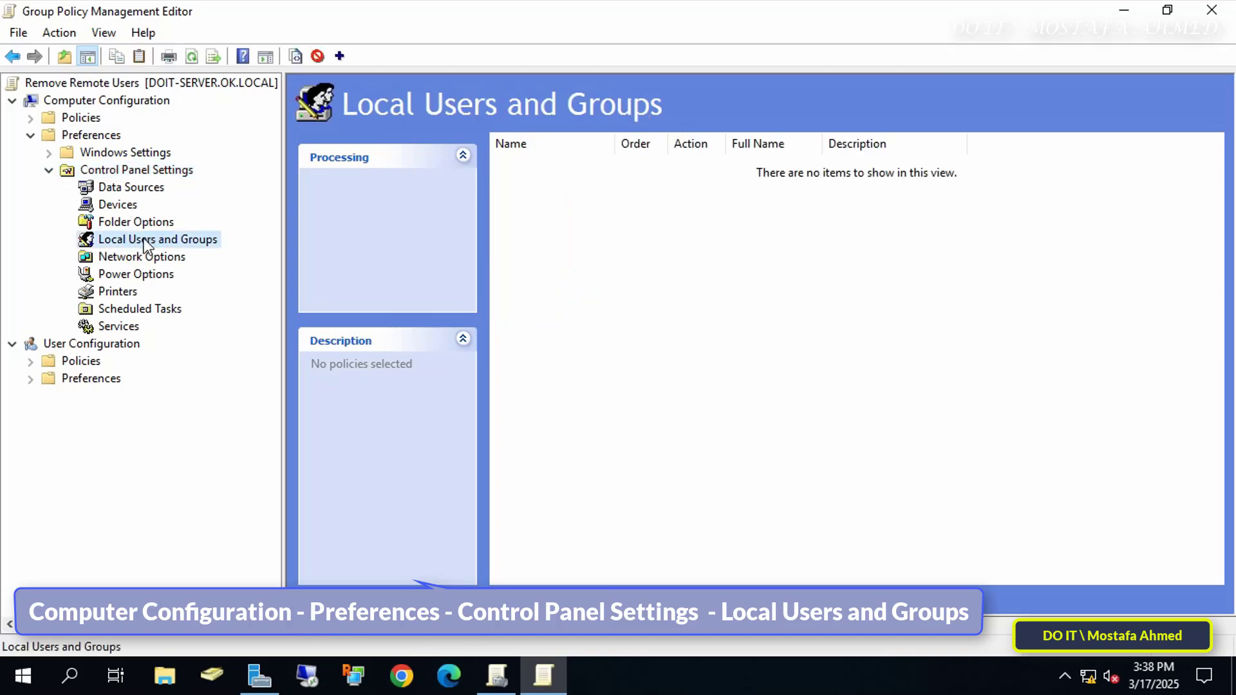
right_click(158, 239)
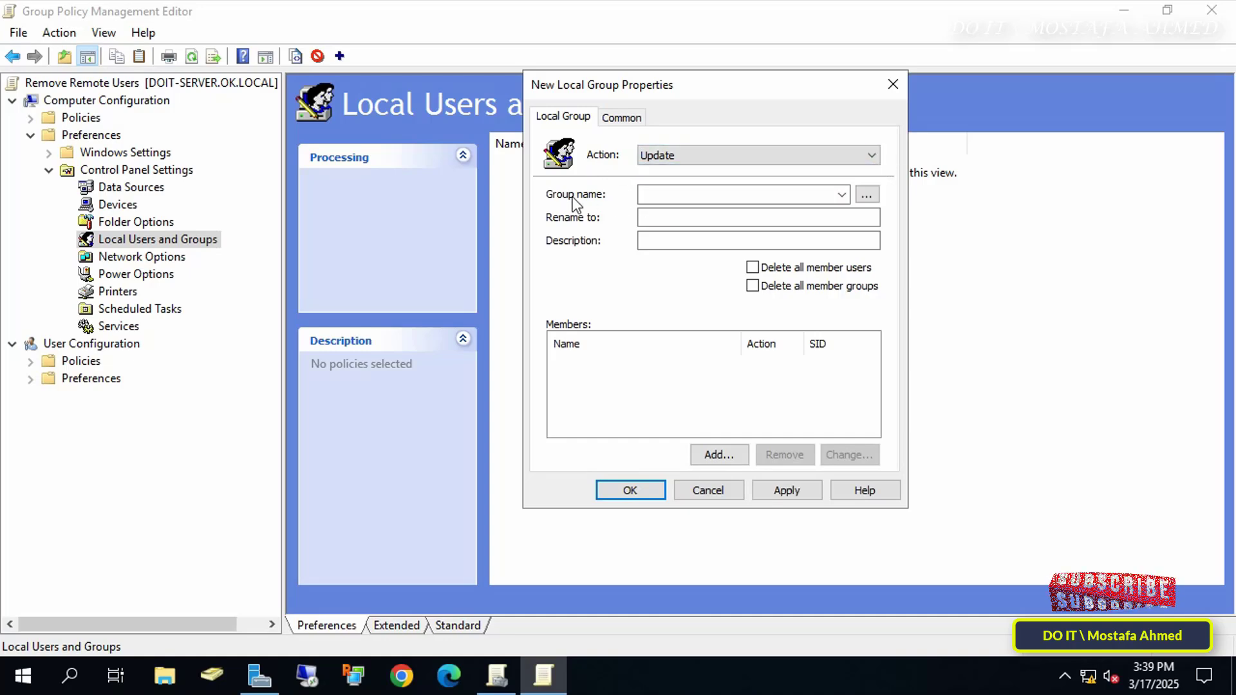
Start a new Local Group preference targeting the built-in Remote Desktop Users group.
click(737, 194)
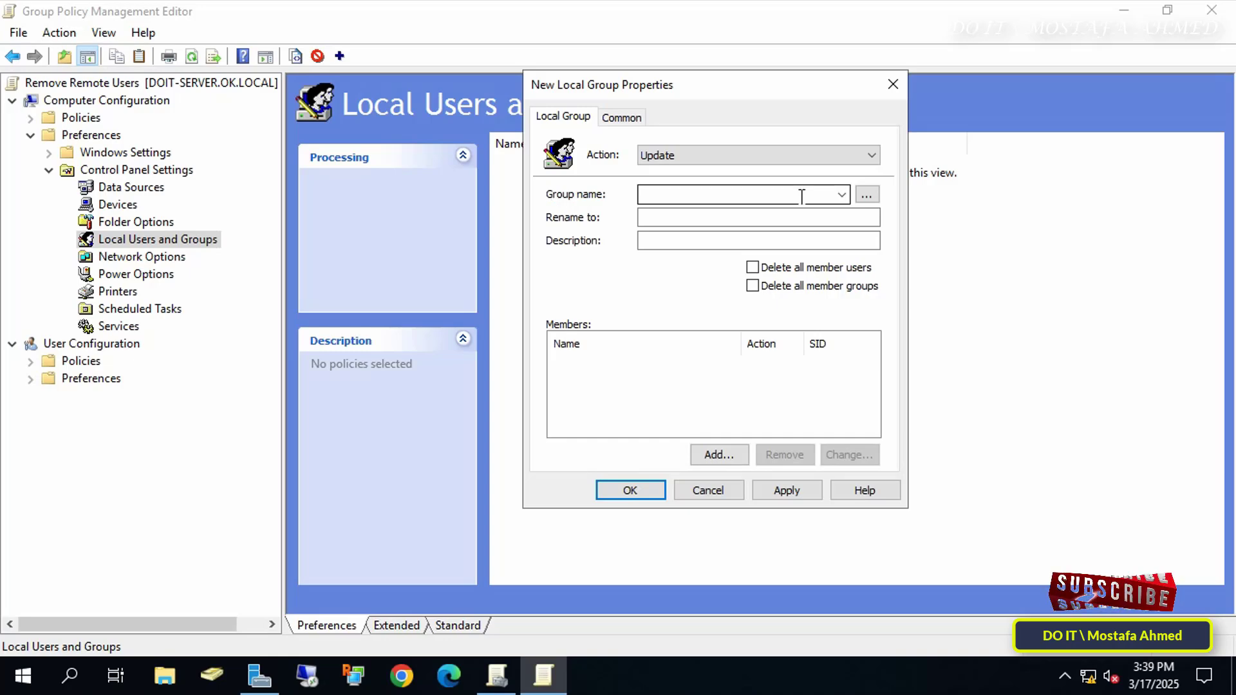
click(841, 195)
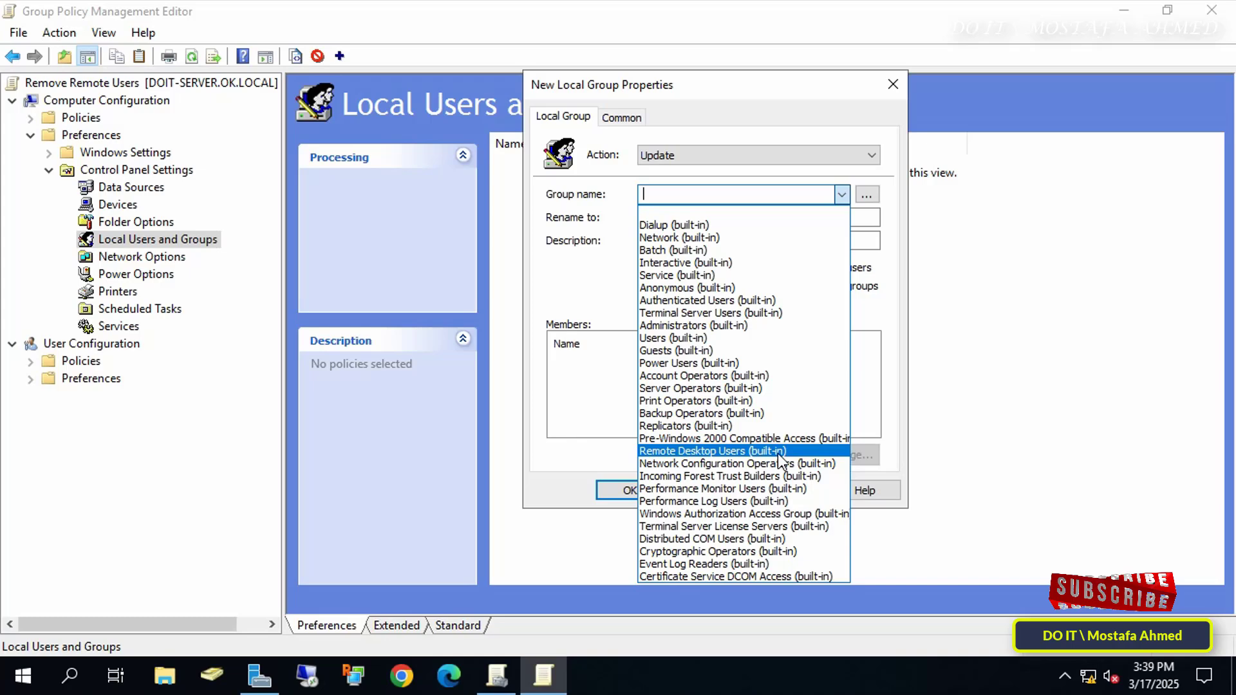
click(712, 450)
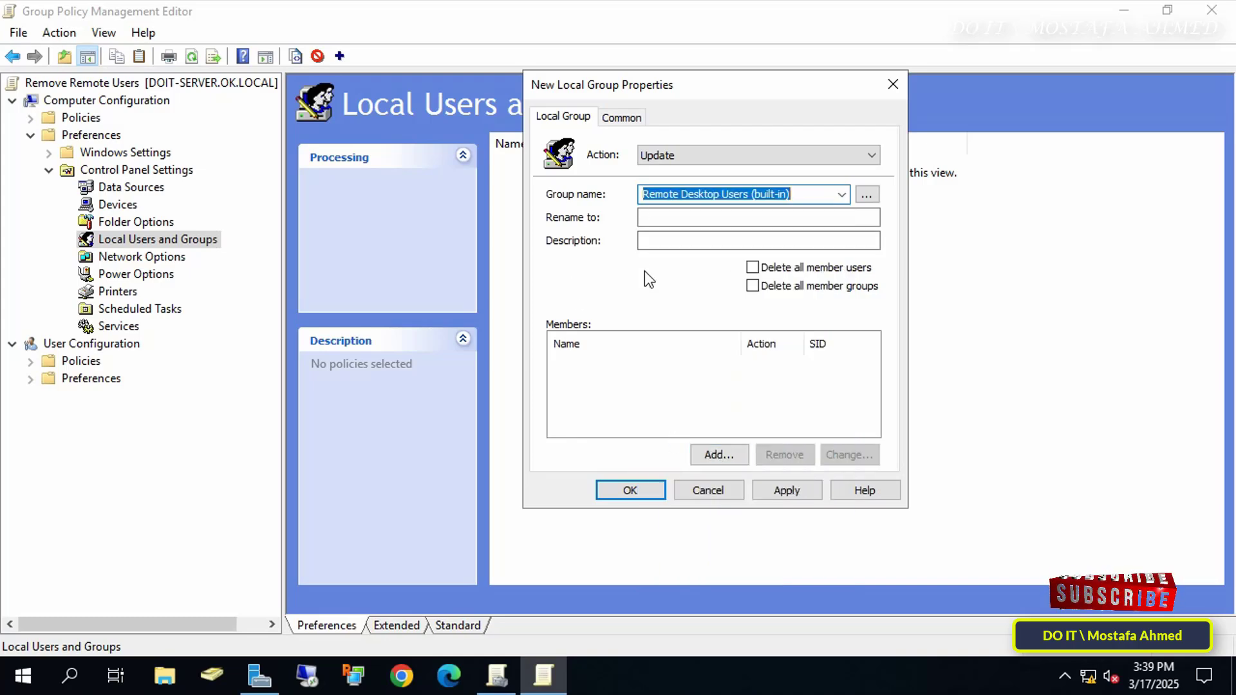
mouse_move(704, 420)
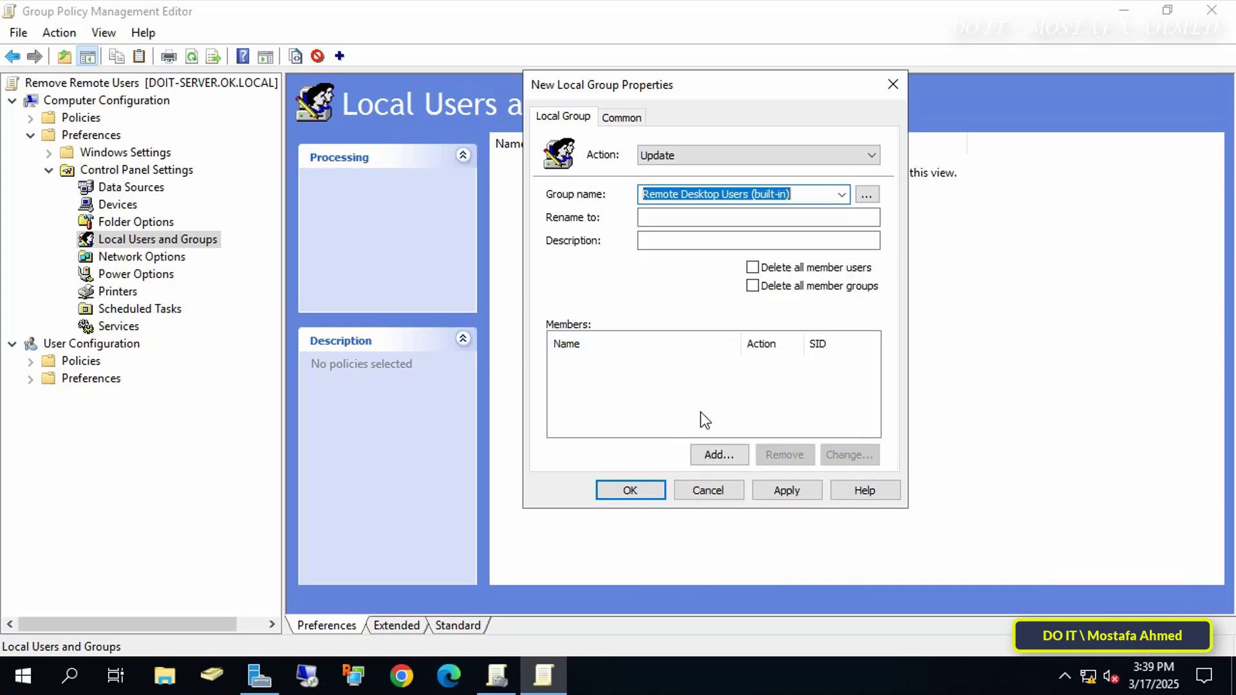
Add member OK\test1 with action Remove from this group and apply the preference.
click(717, 454)
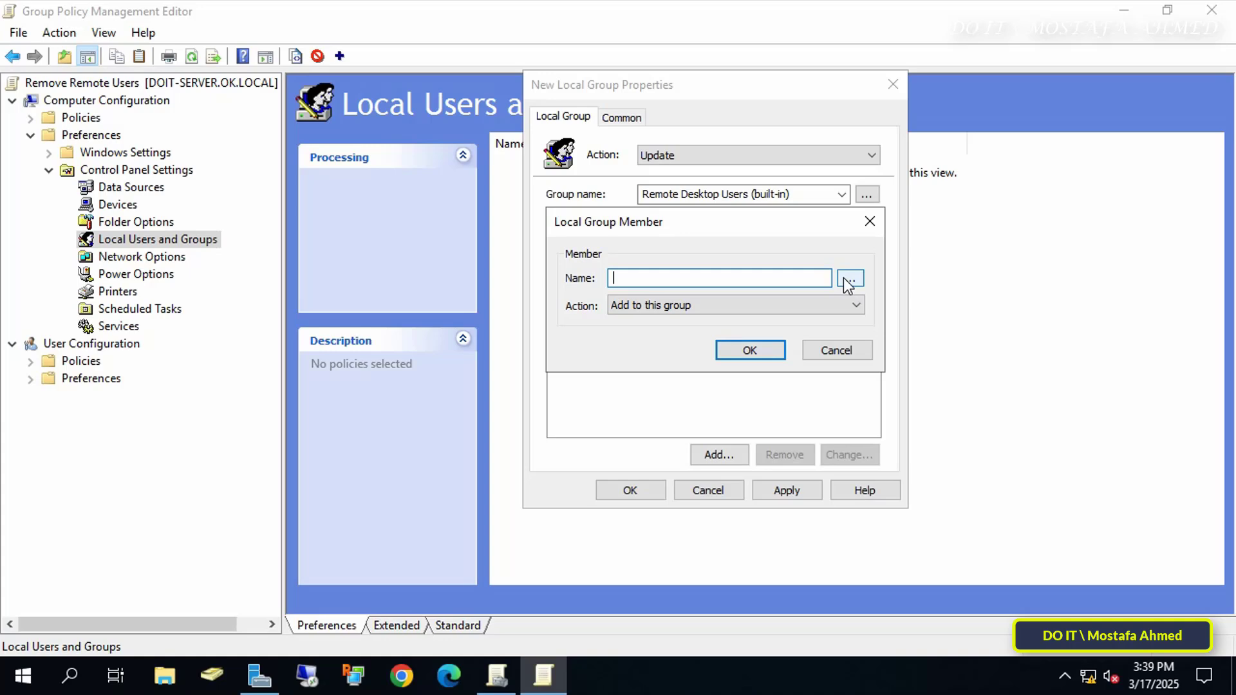
click(851, 278)
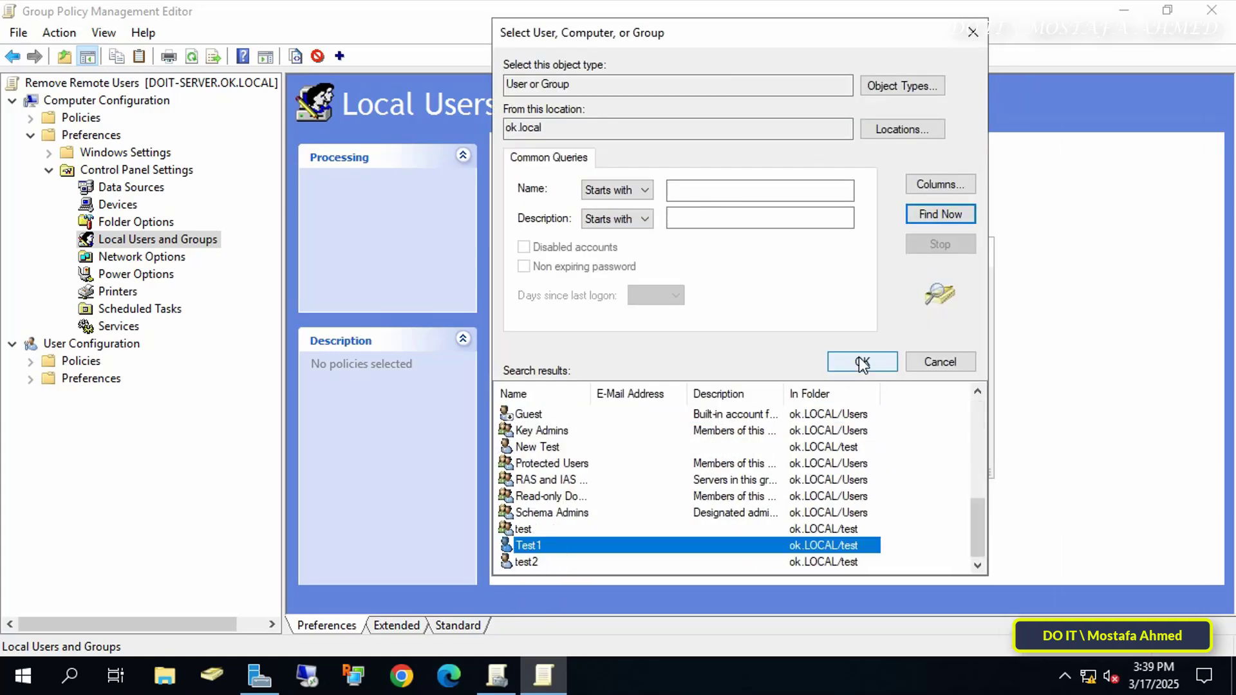
click(861, 362)
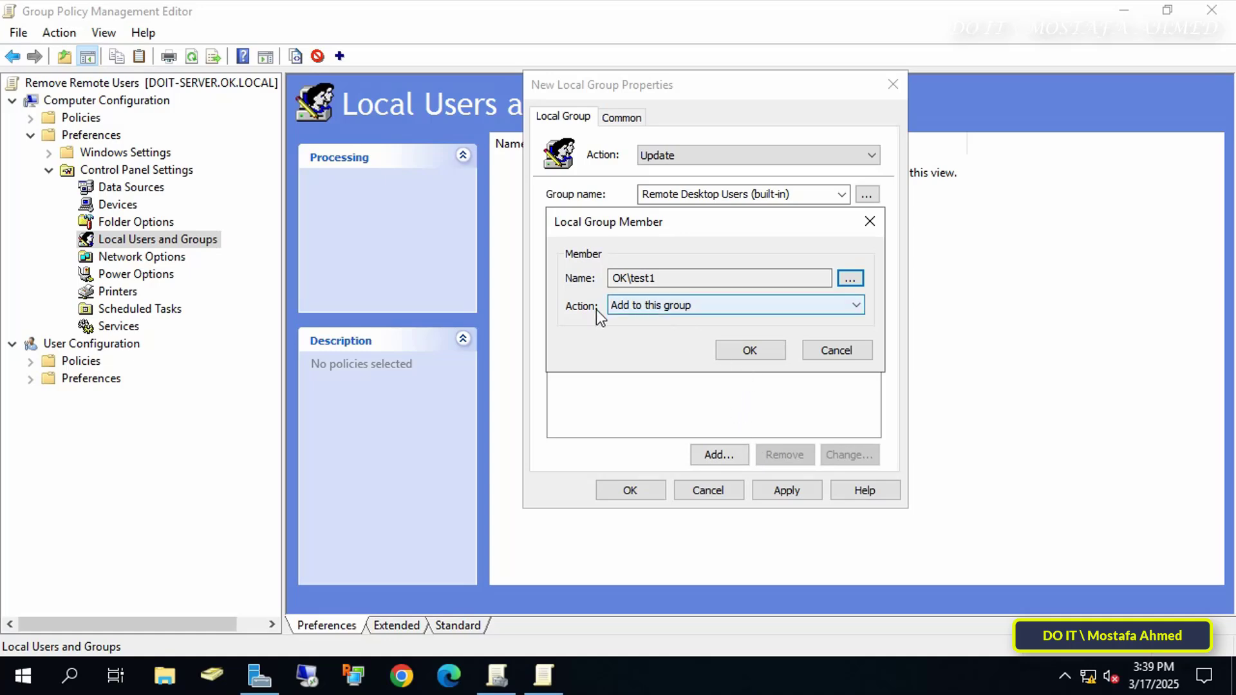
click(854, 305)
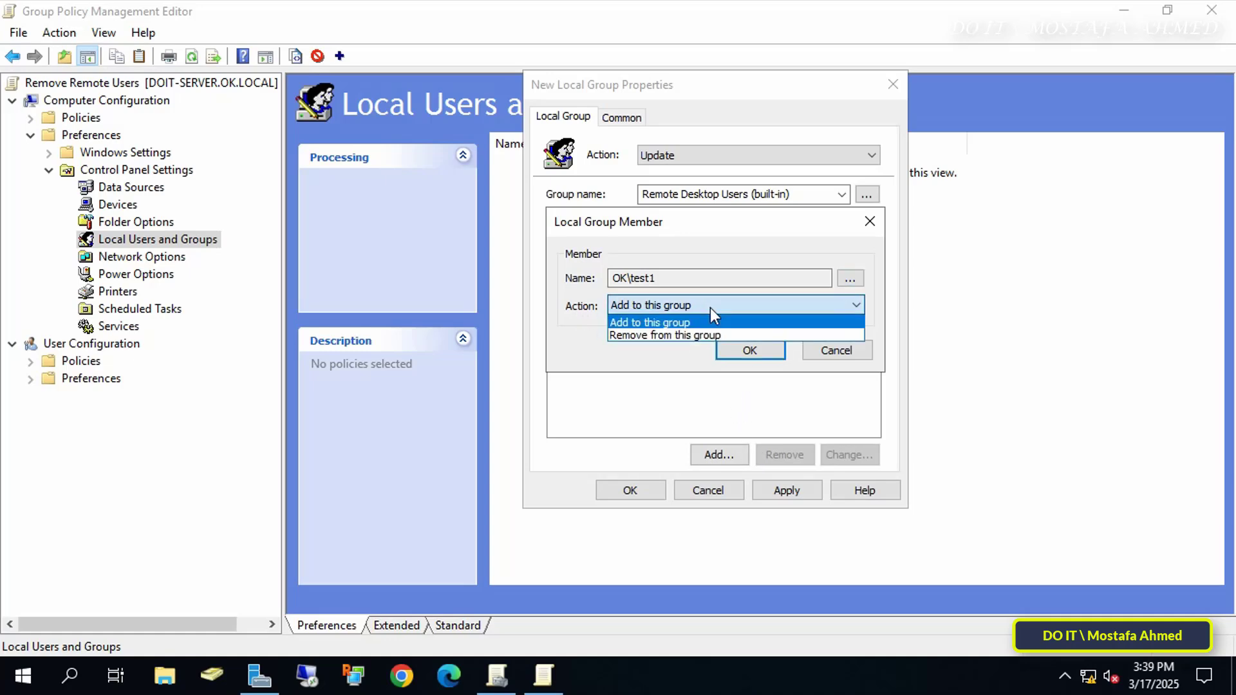
click(664, 335)
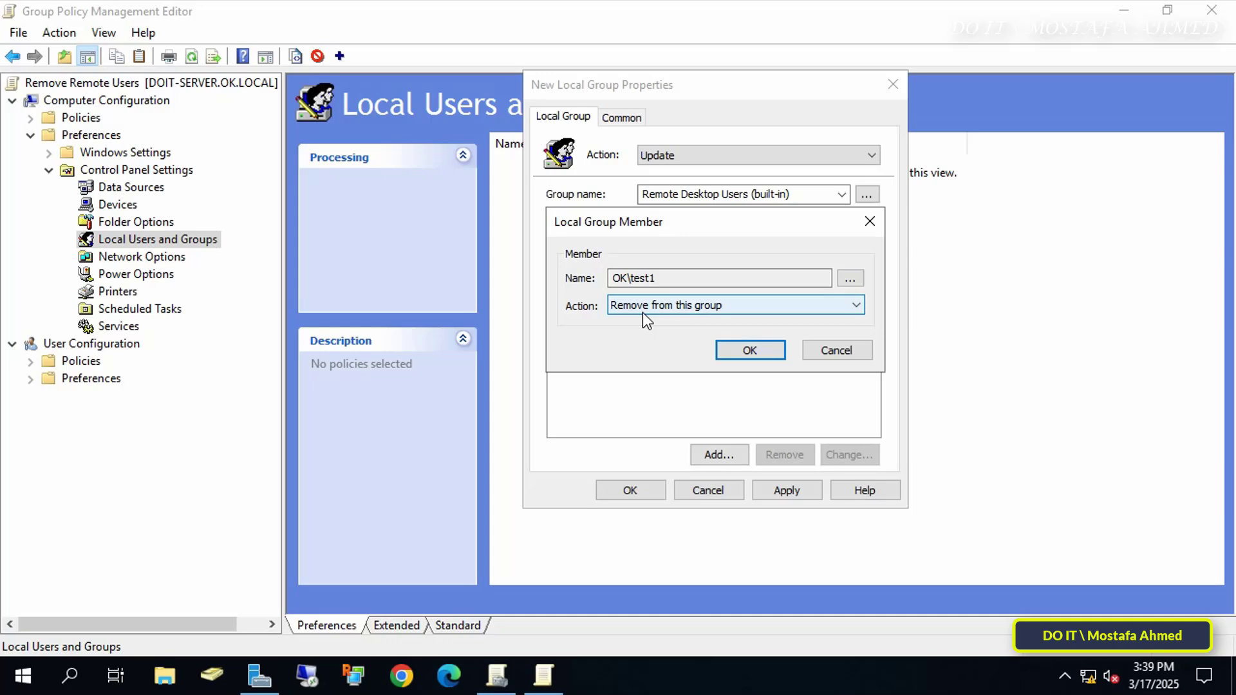
click(750, 350)
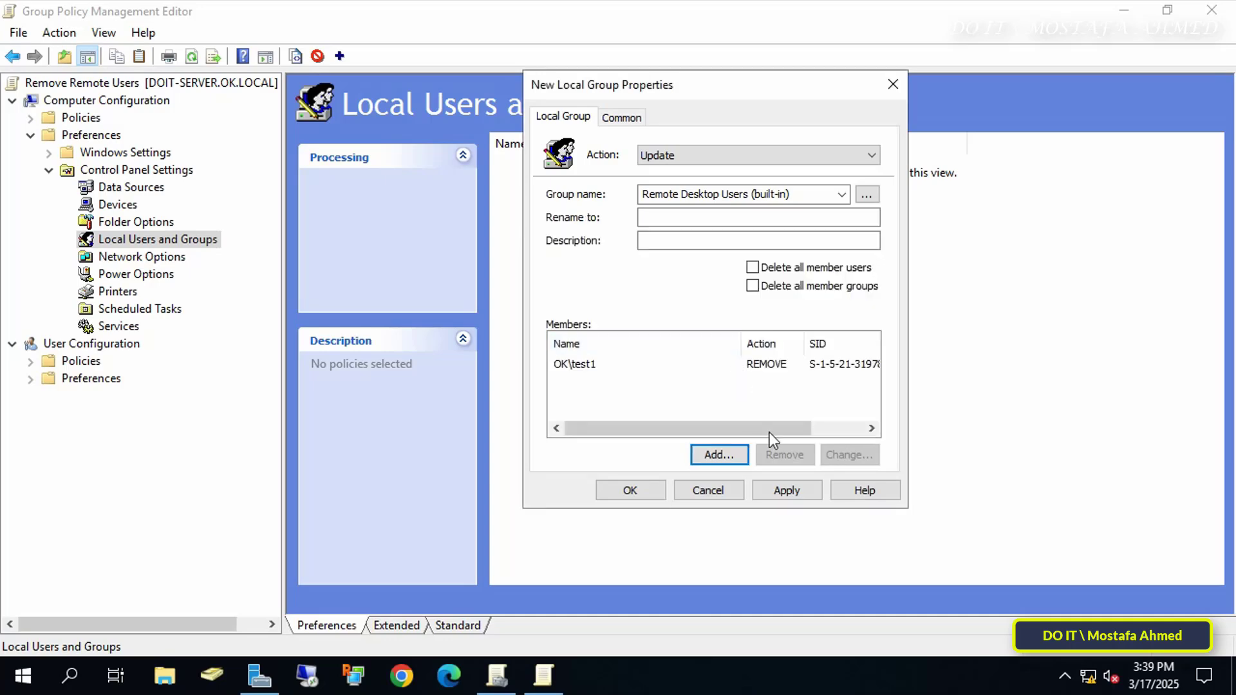
click(786, 489)
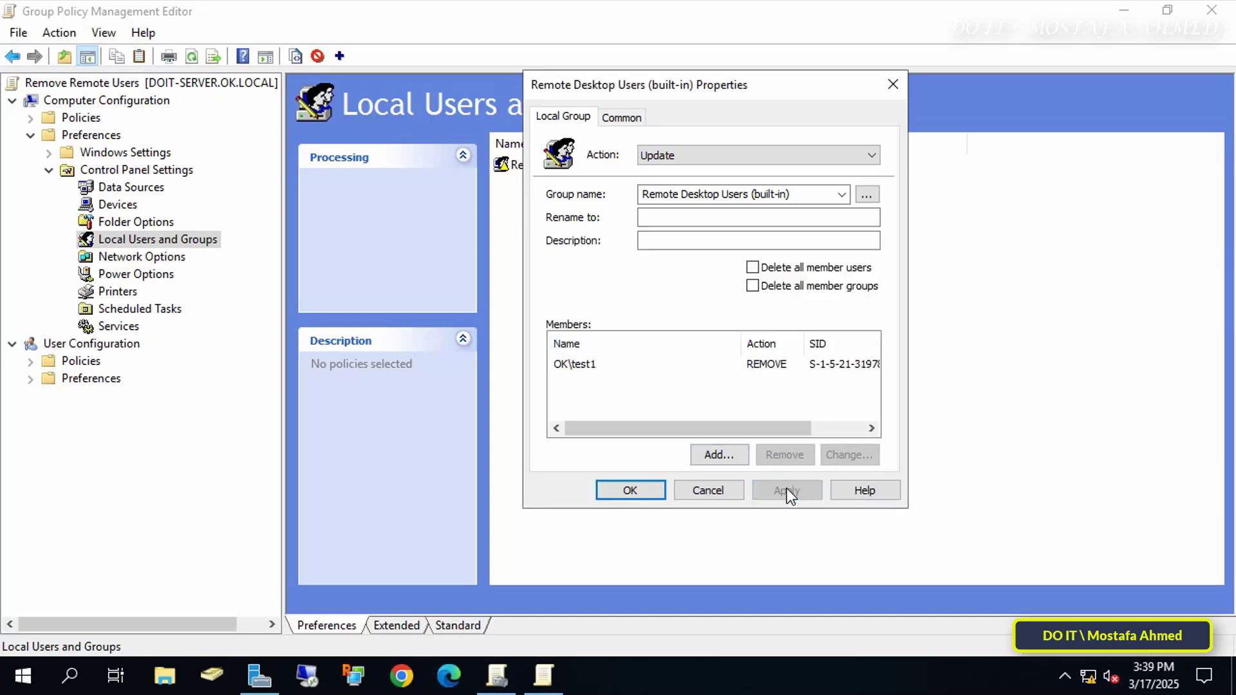
click(629, 490)
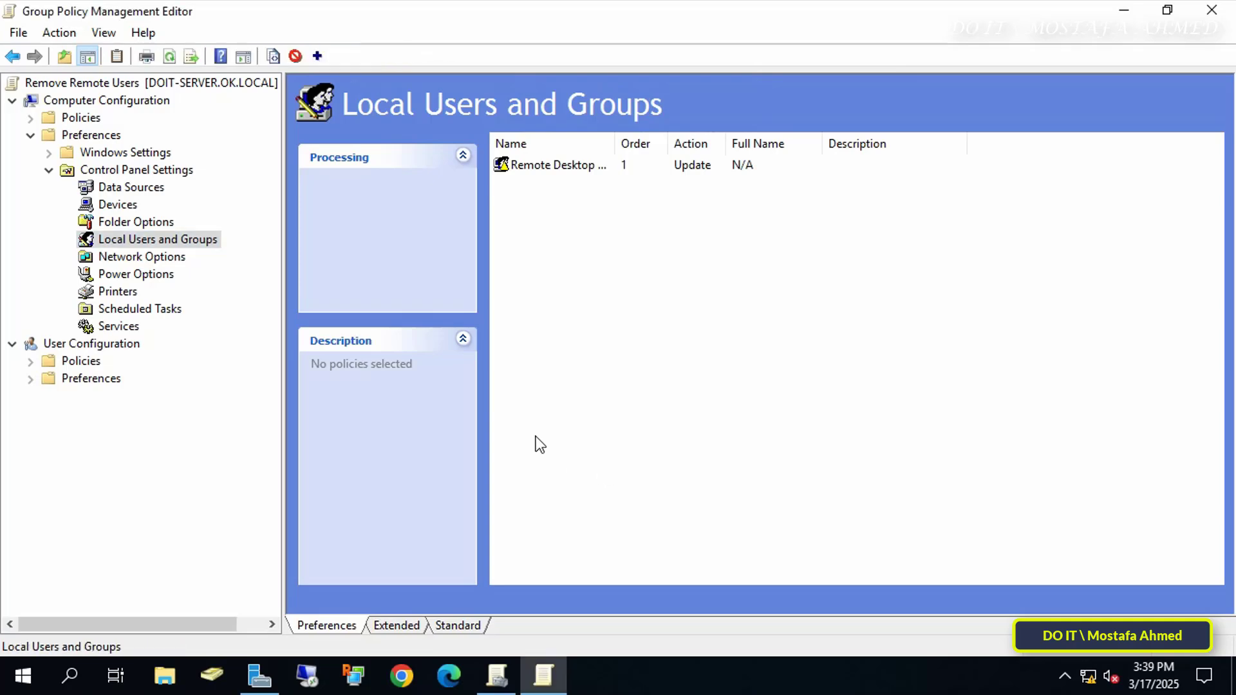
Close the policy consoles and run gpupdate /force on the client until both updates succeed.
click(558, 164)
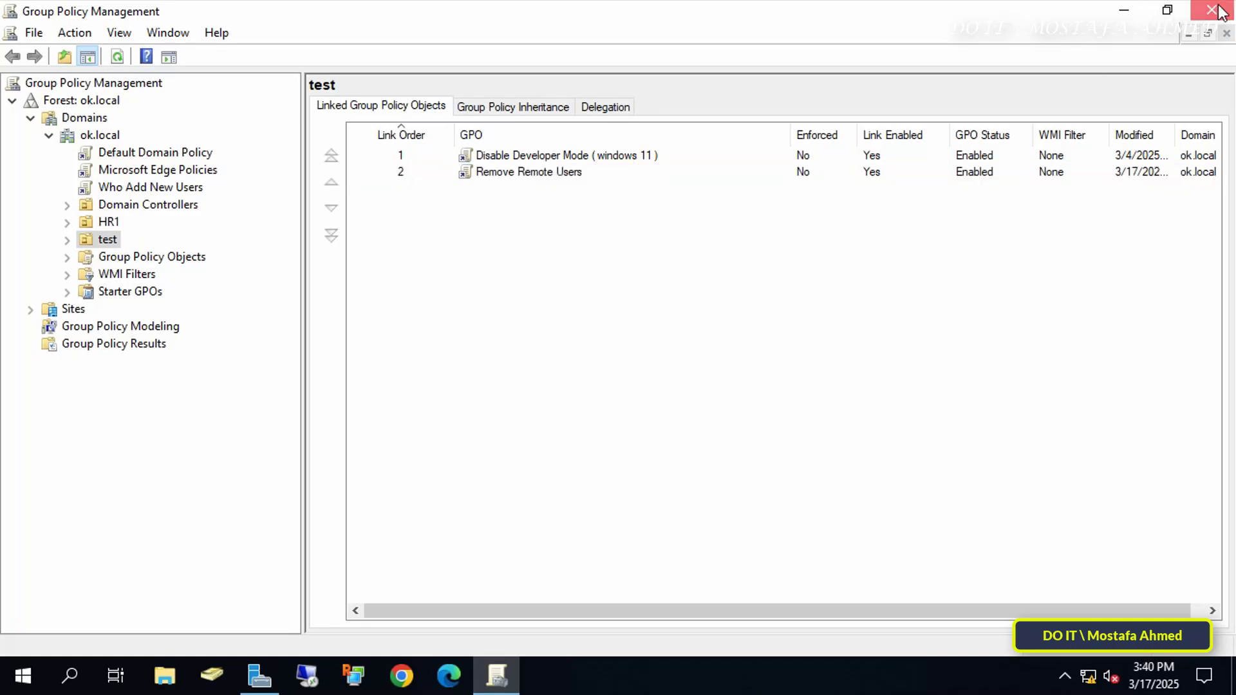
click(1221, 10)
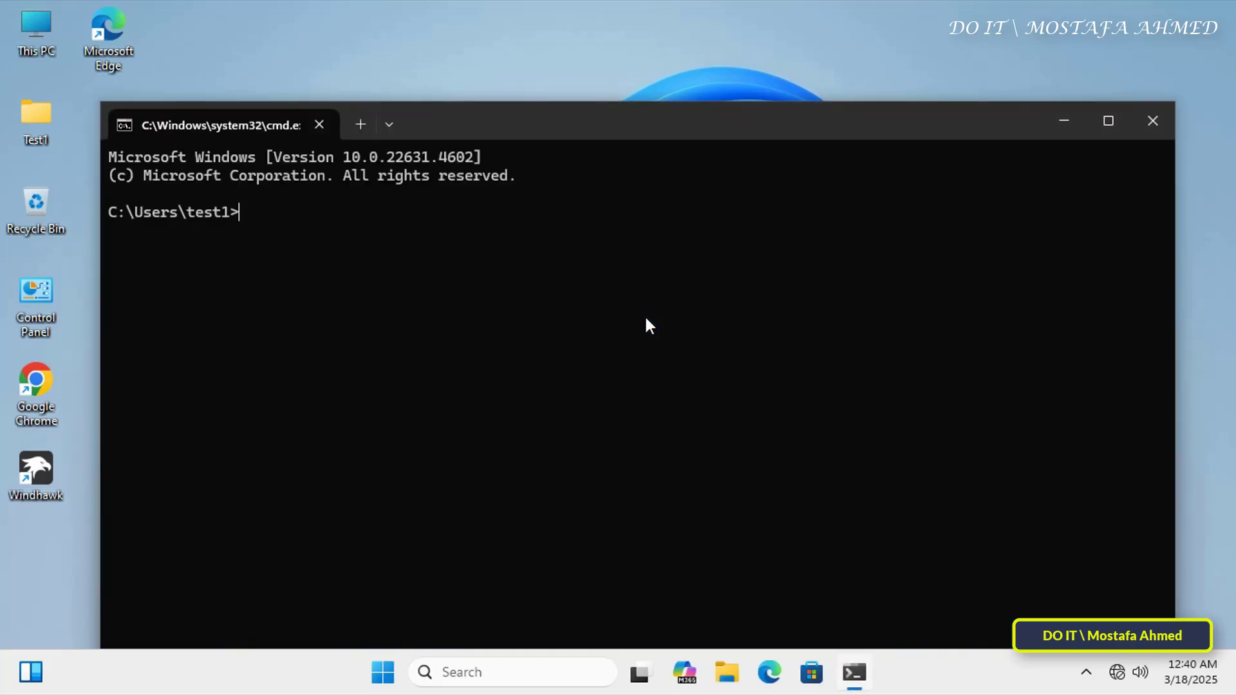
text(gpup)
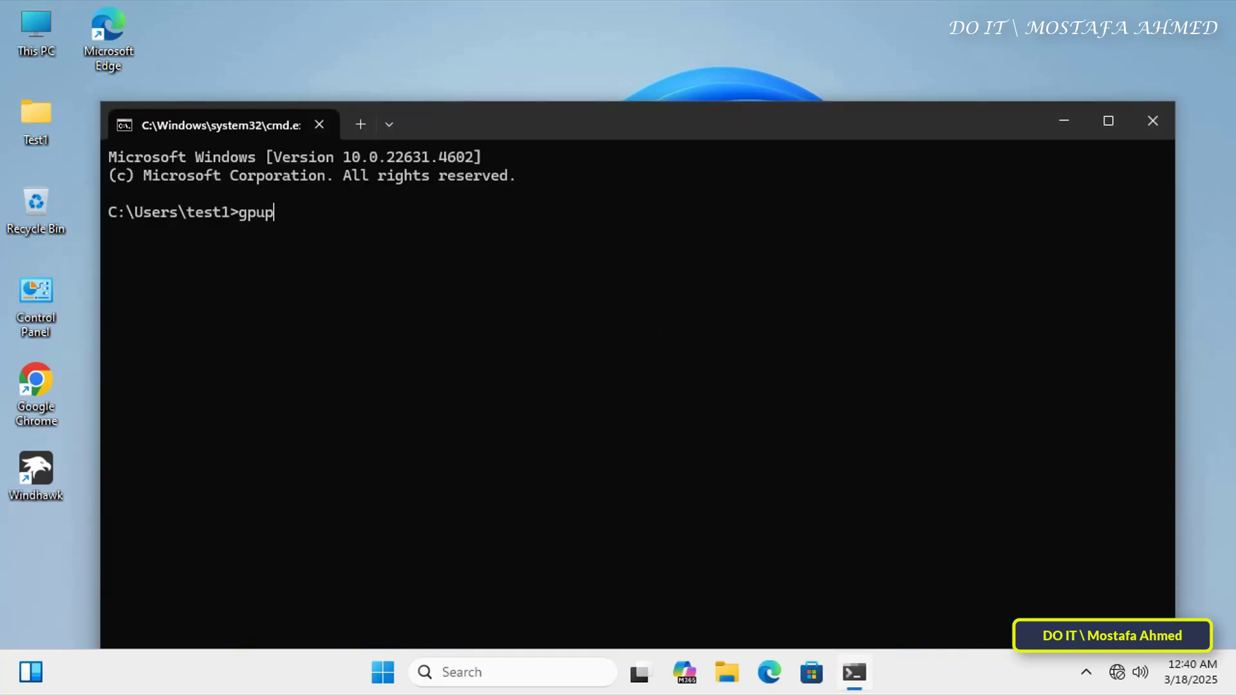
text(date /for)
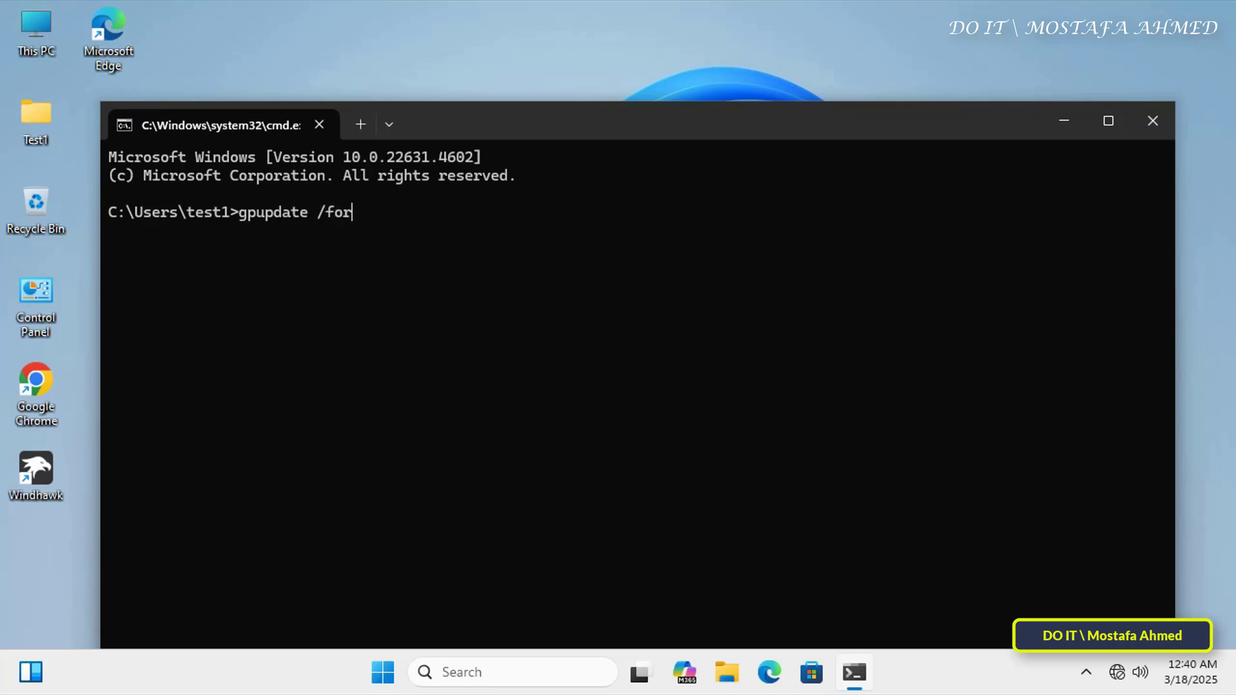
key(Return)
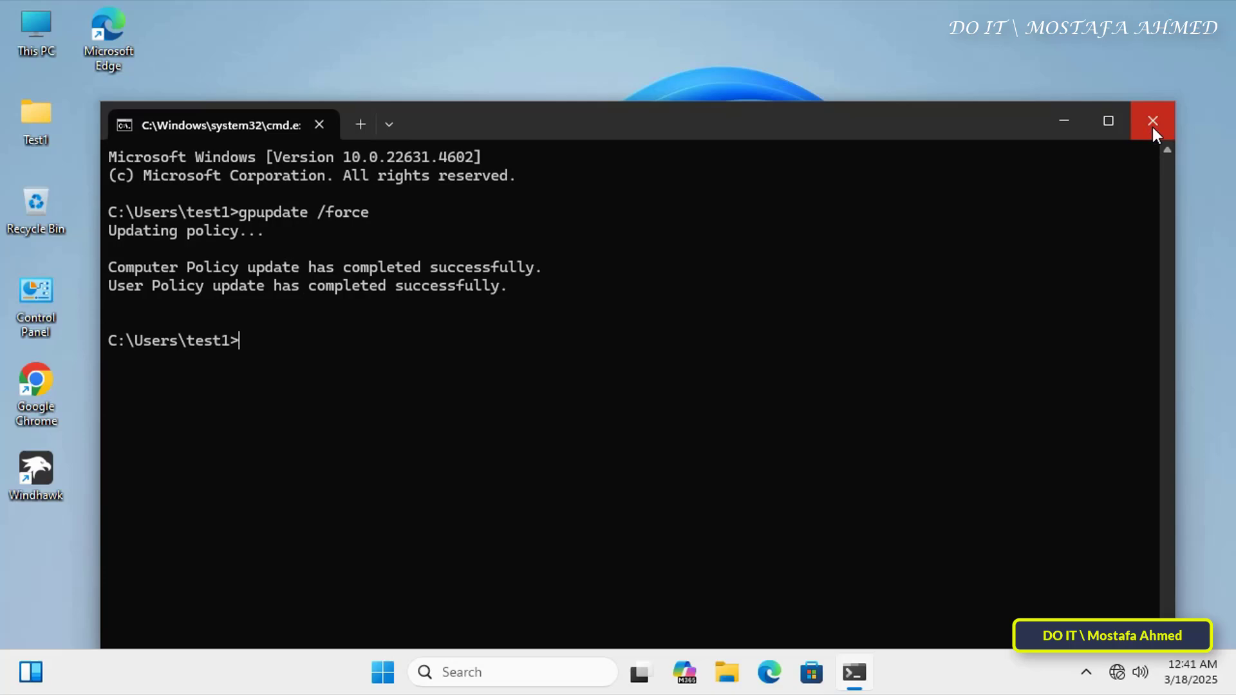
click(1151, 123)
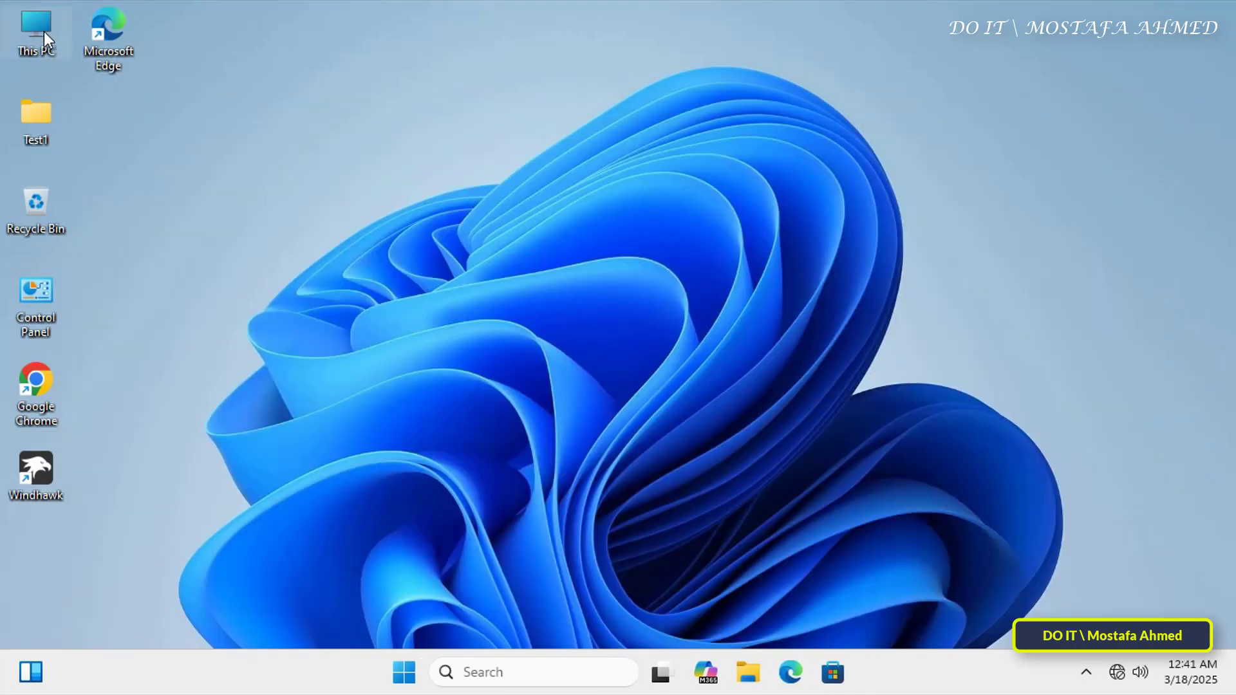
Reopen the local Remote Desktop Users group properties, now showing an empty members list.
right_click(34, 31)
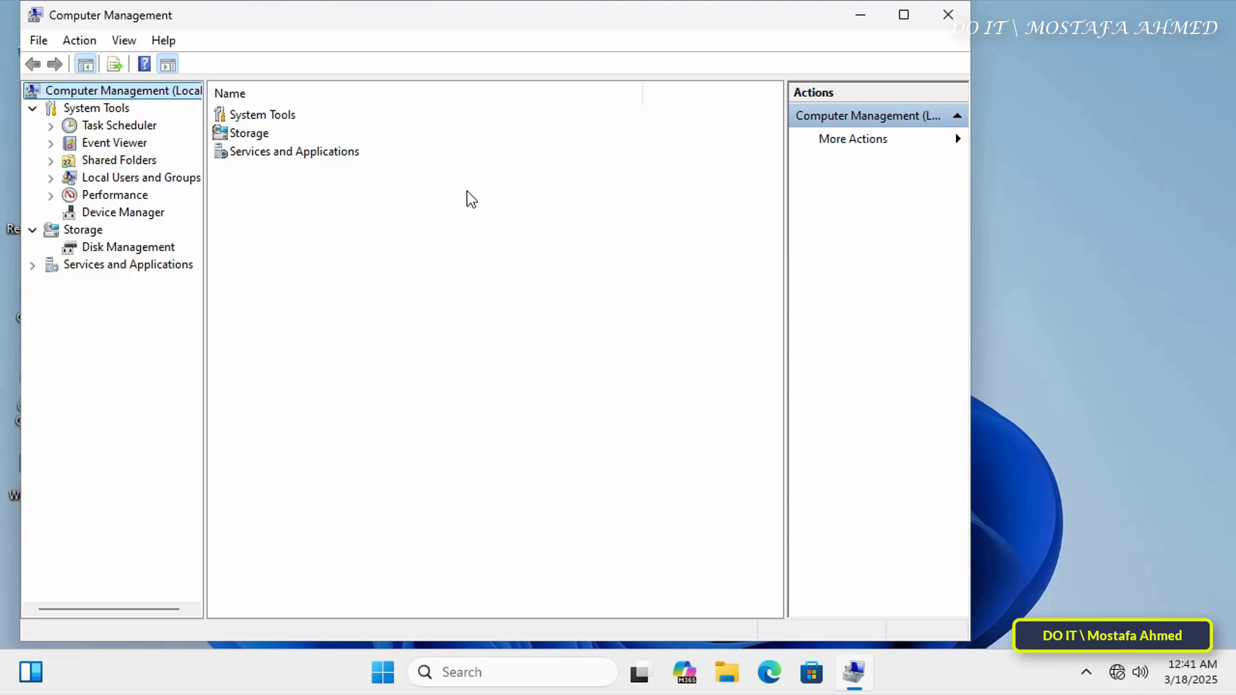
click(141, 178)
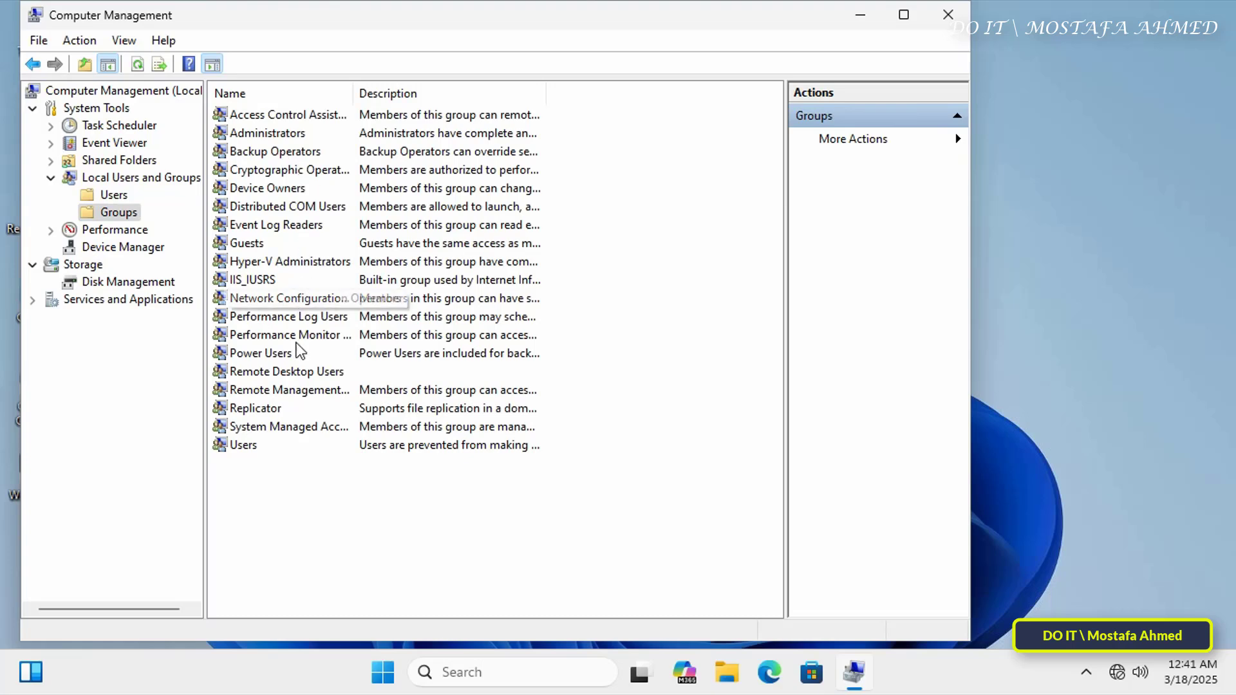
click(287, 371)
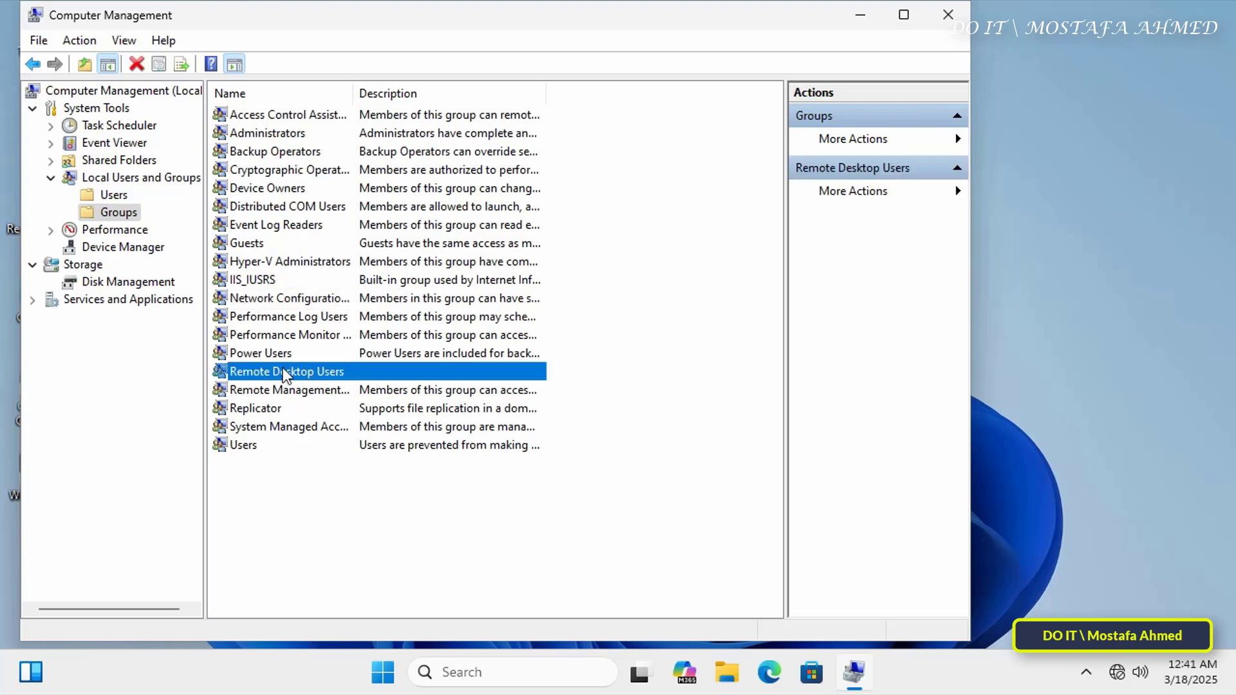
double_click(286, 371)
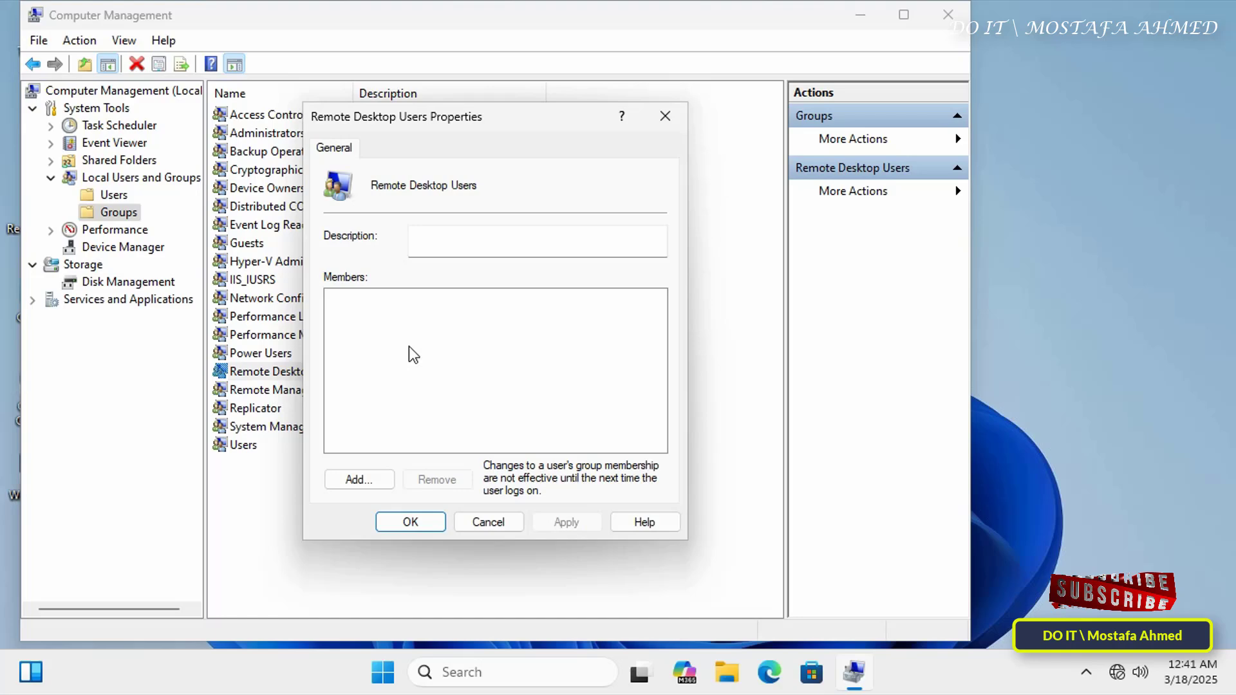
mouse_move(456, 337)
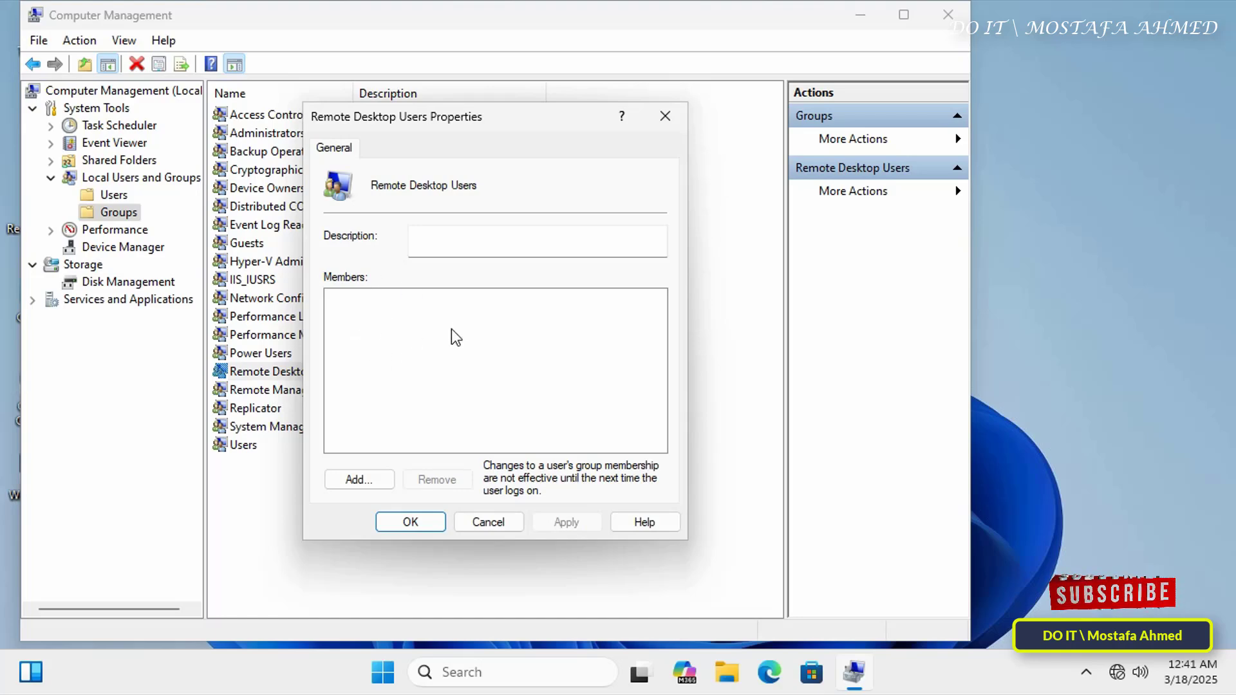
mouse_move(407, 387)
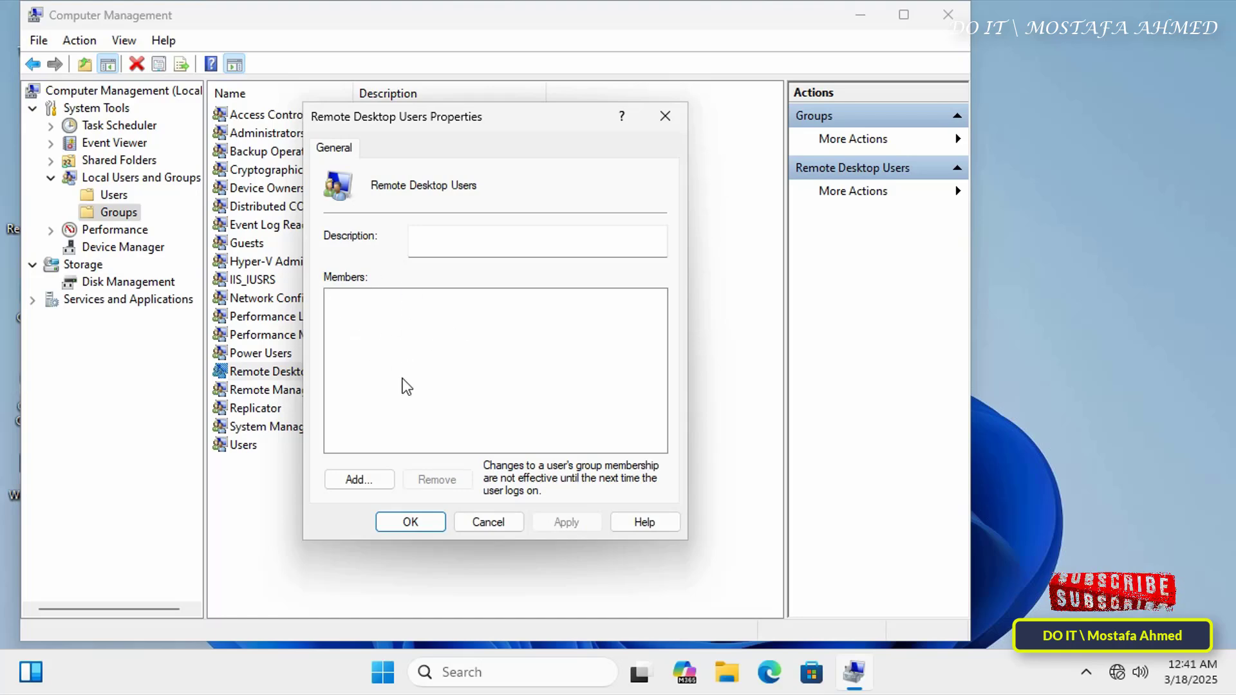
mouse_move(393, 390)
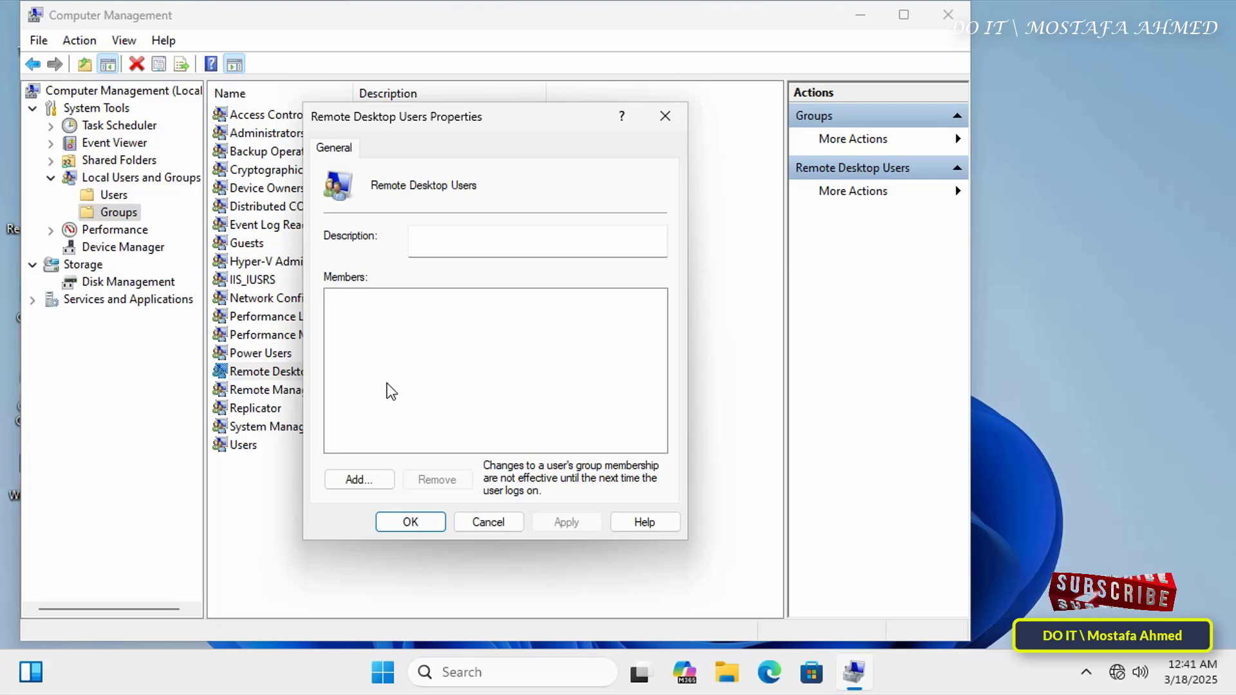
mouse_move(1174, 326)
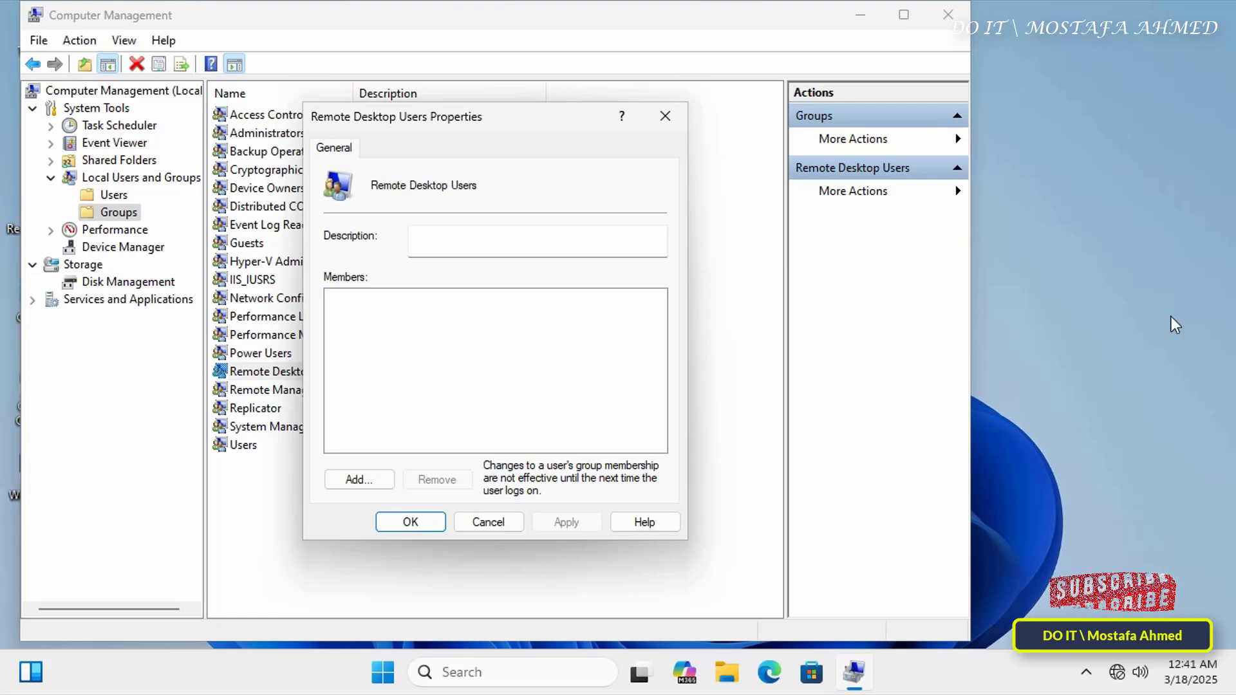